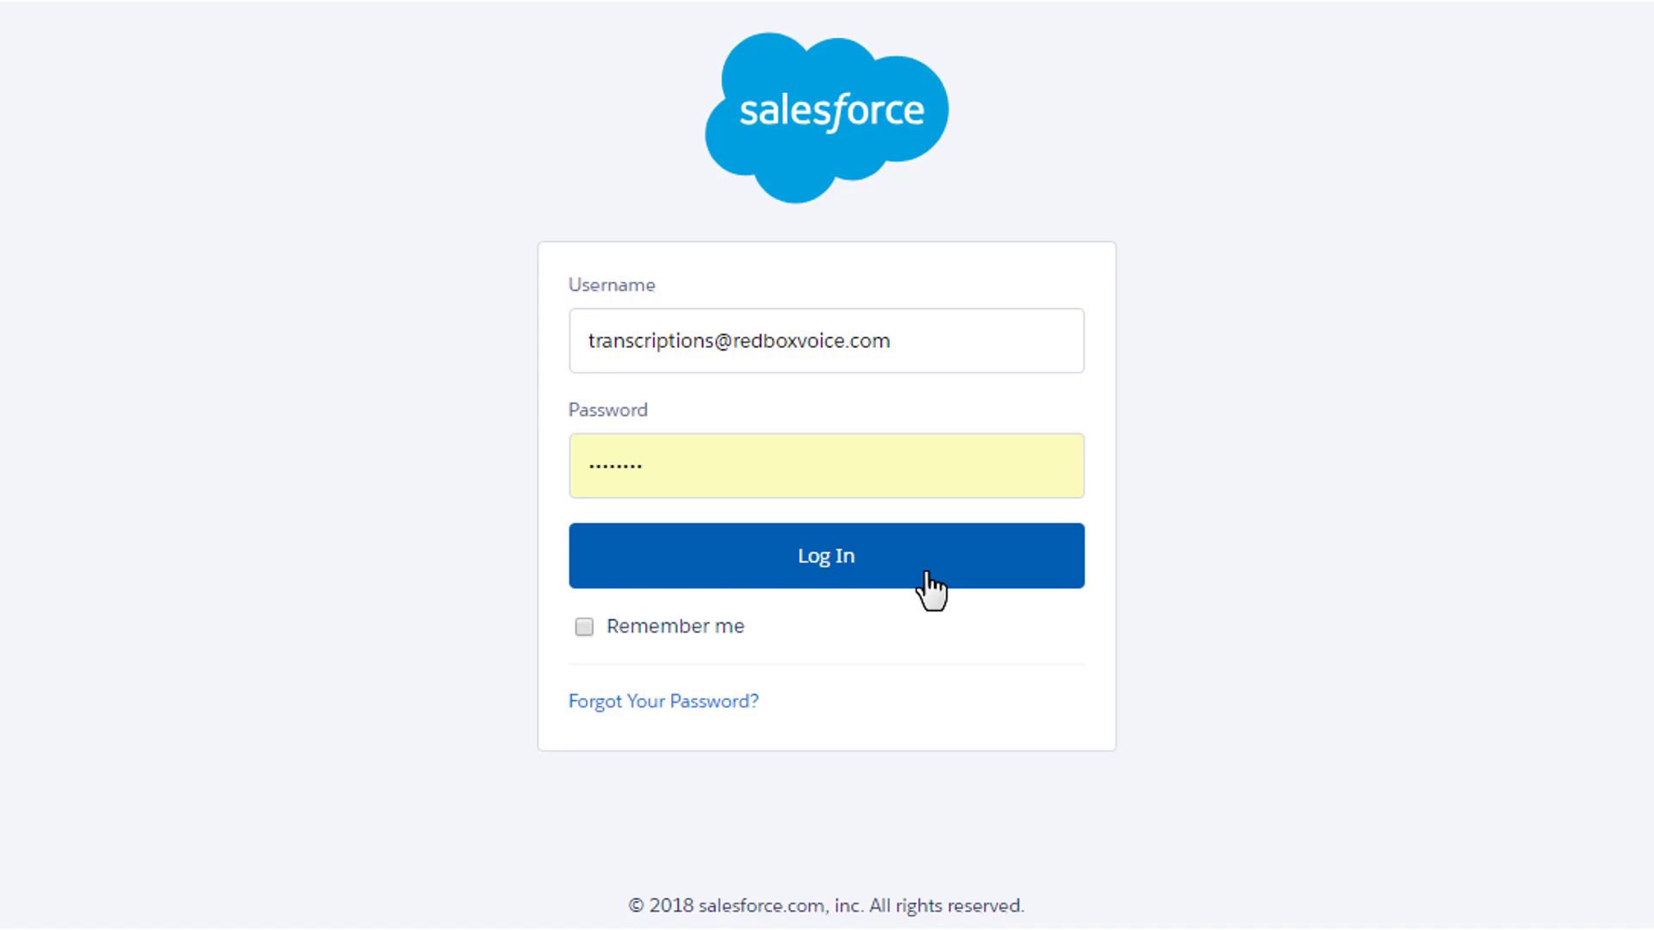
# Step: Log in to Salesforce and show the App Launcher listing all apps and items
pyautogui.click(825, 556)
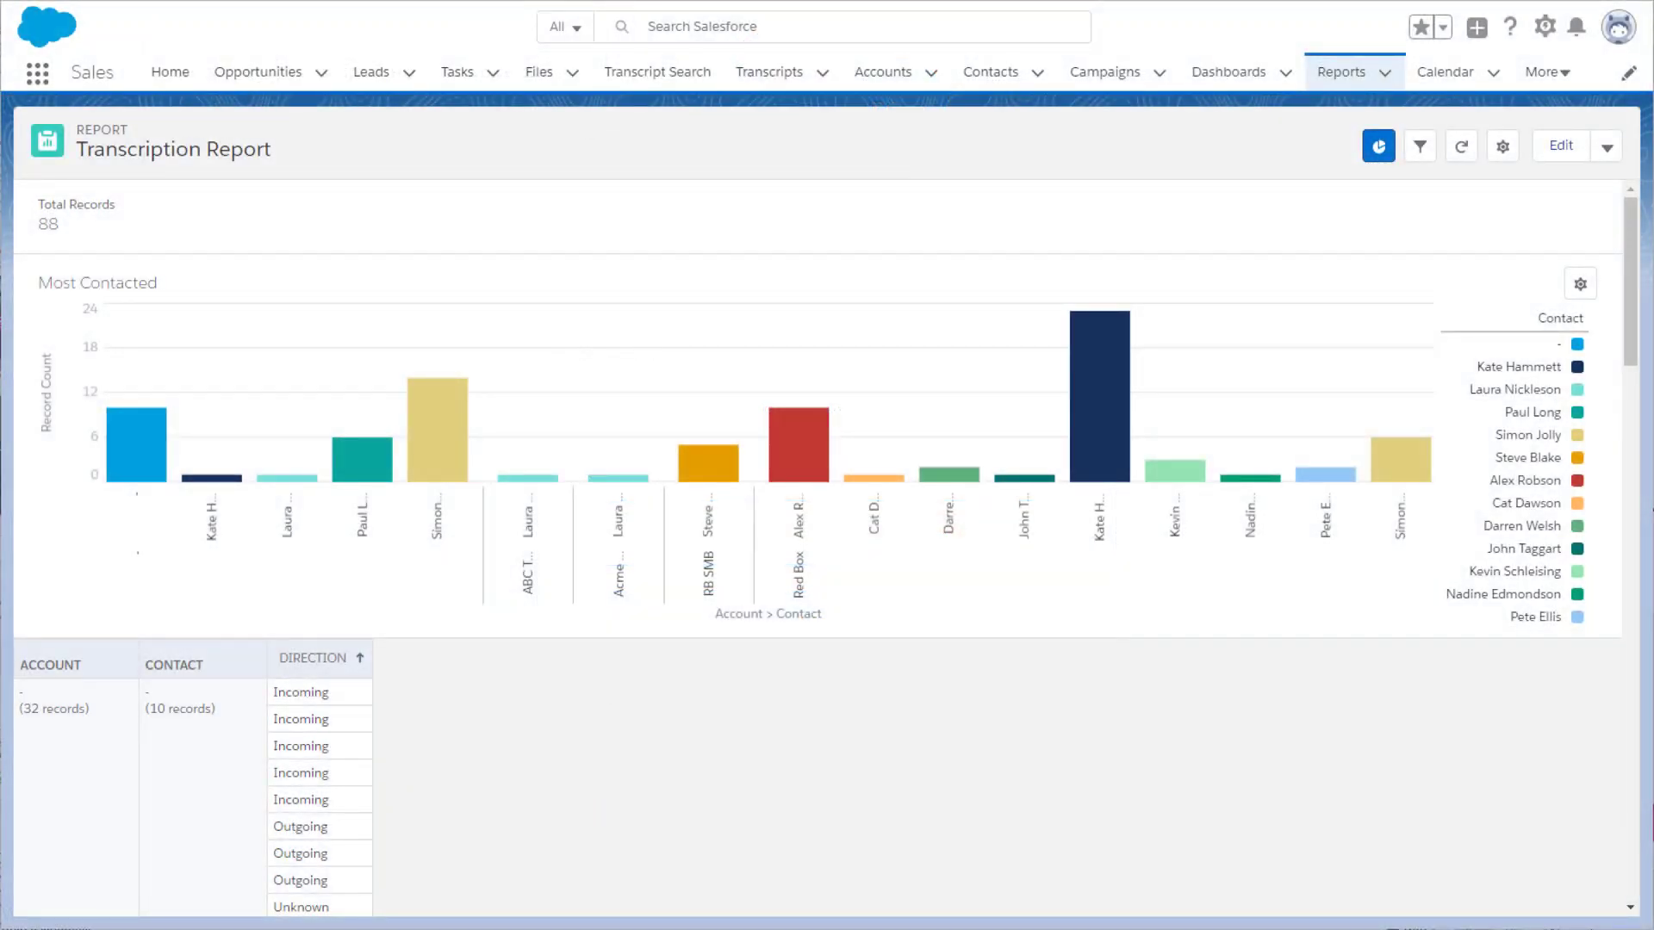
pyautogui.moveTo(45, 115)
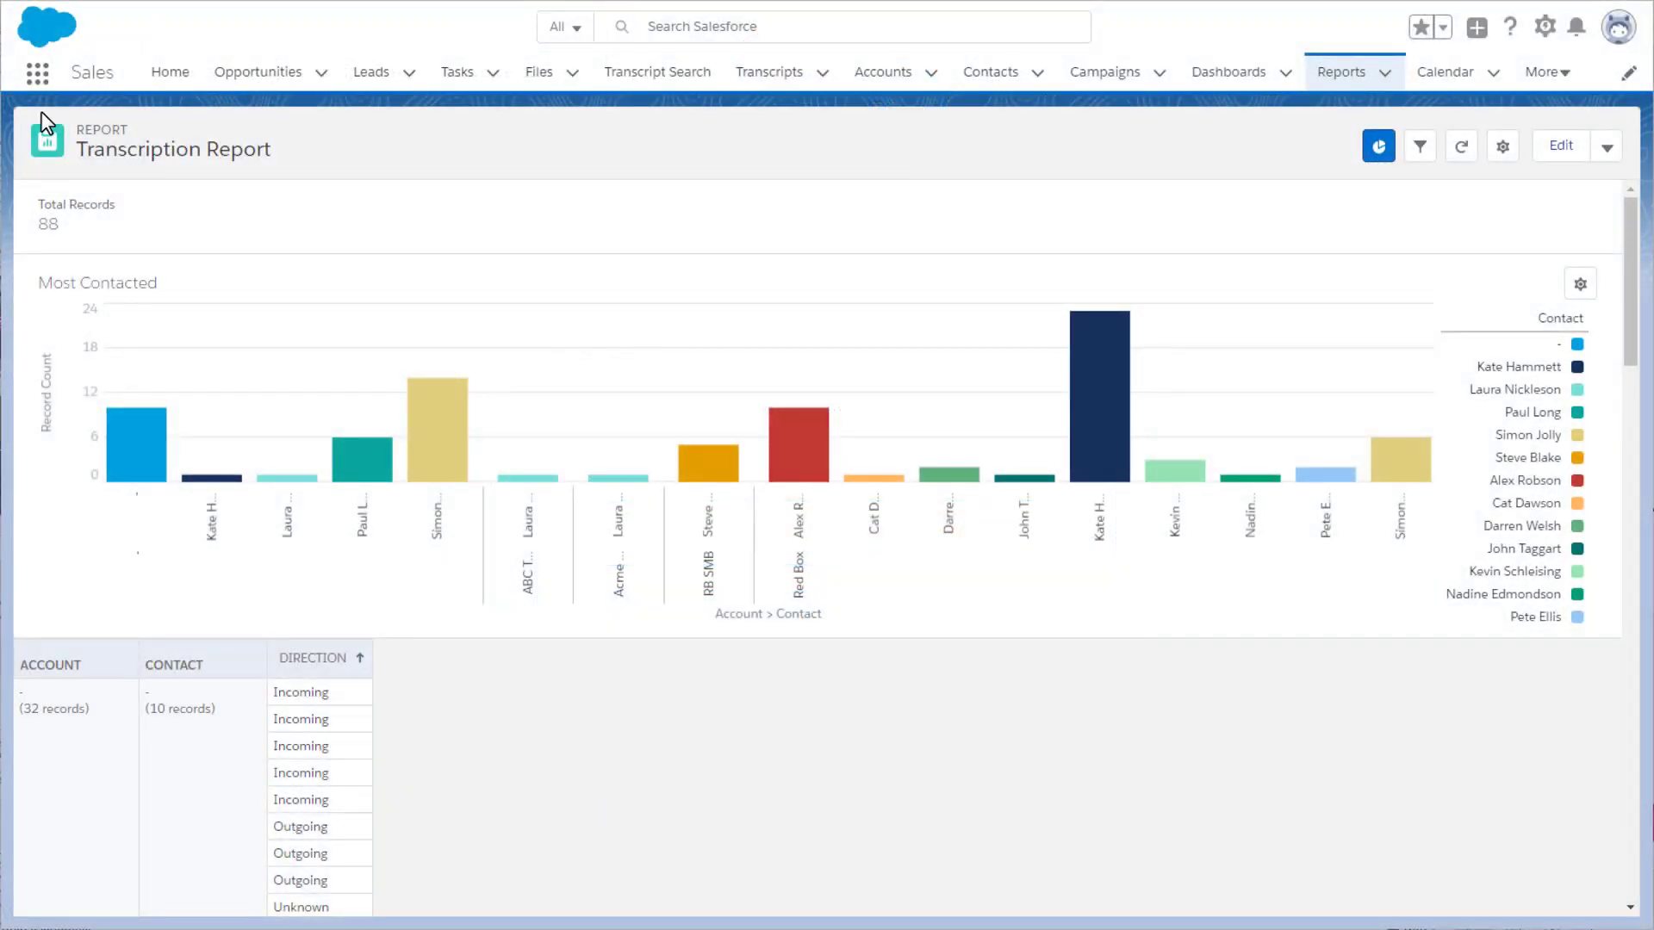
pyautogui.click(36, 73)
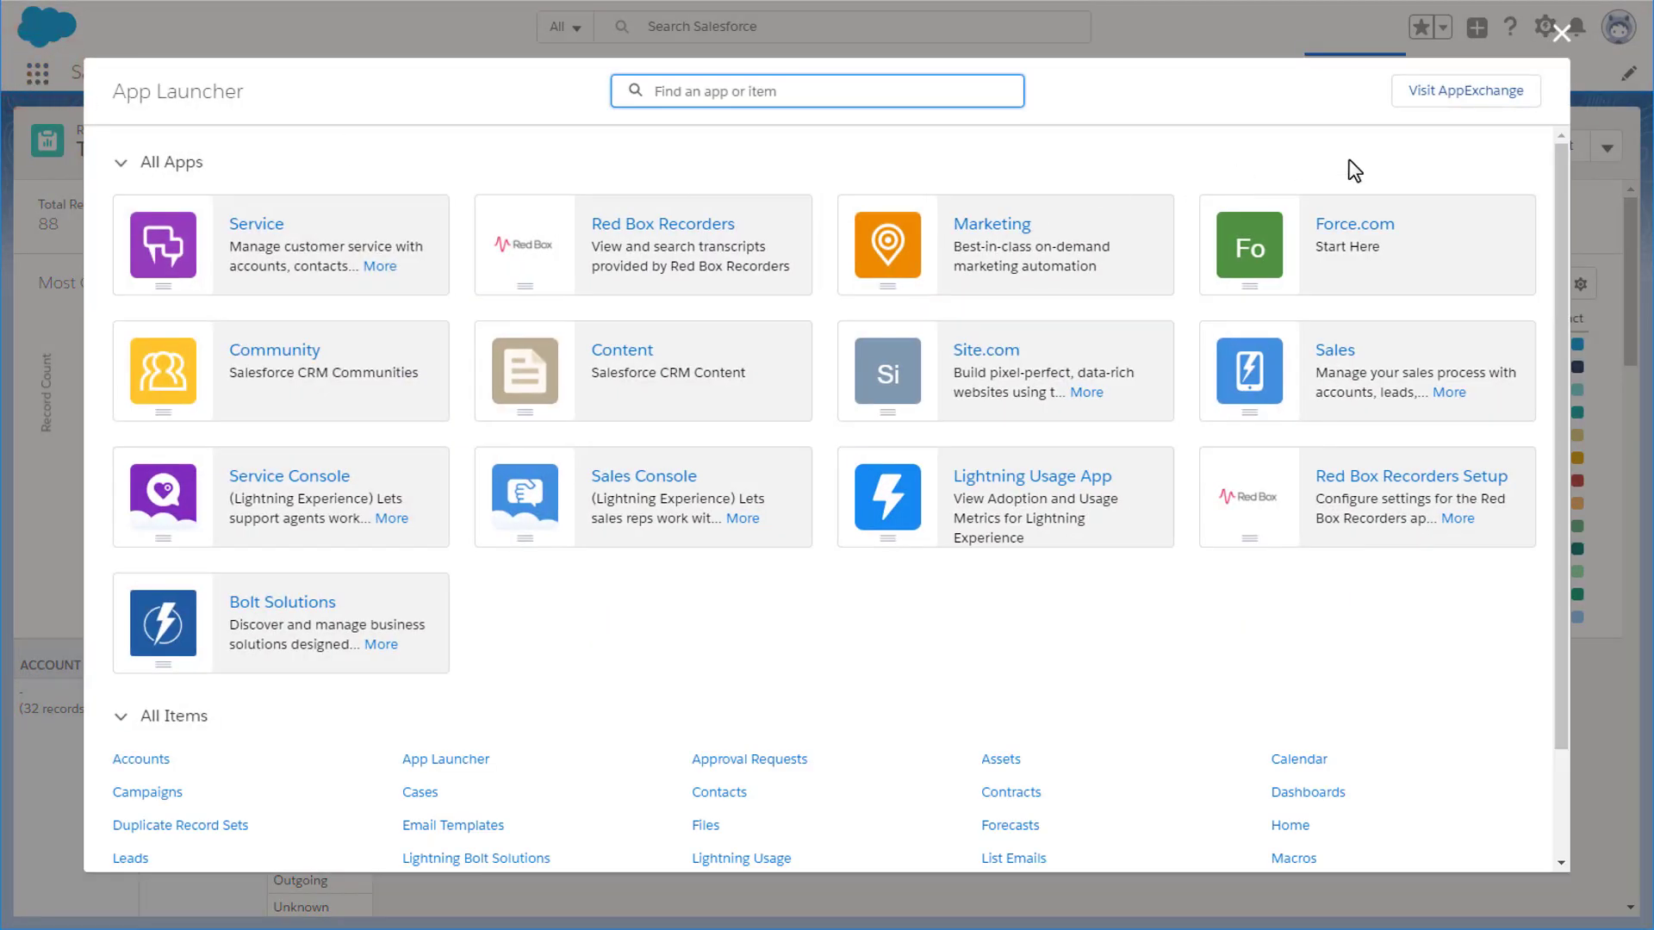
pyautogui.click(1465, 92)
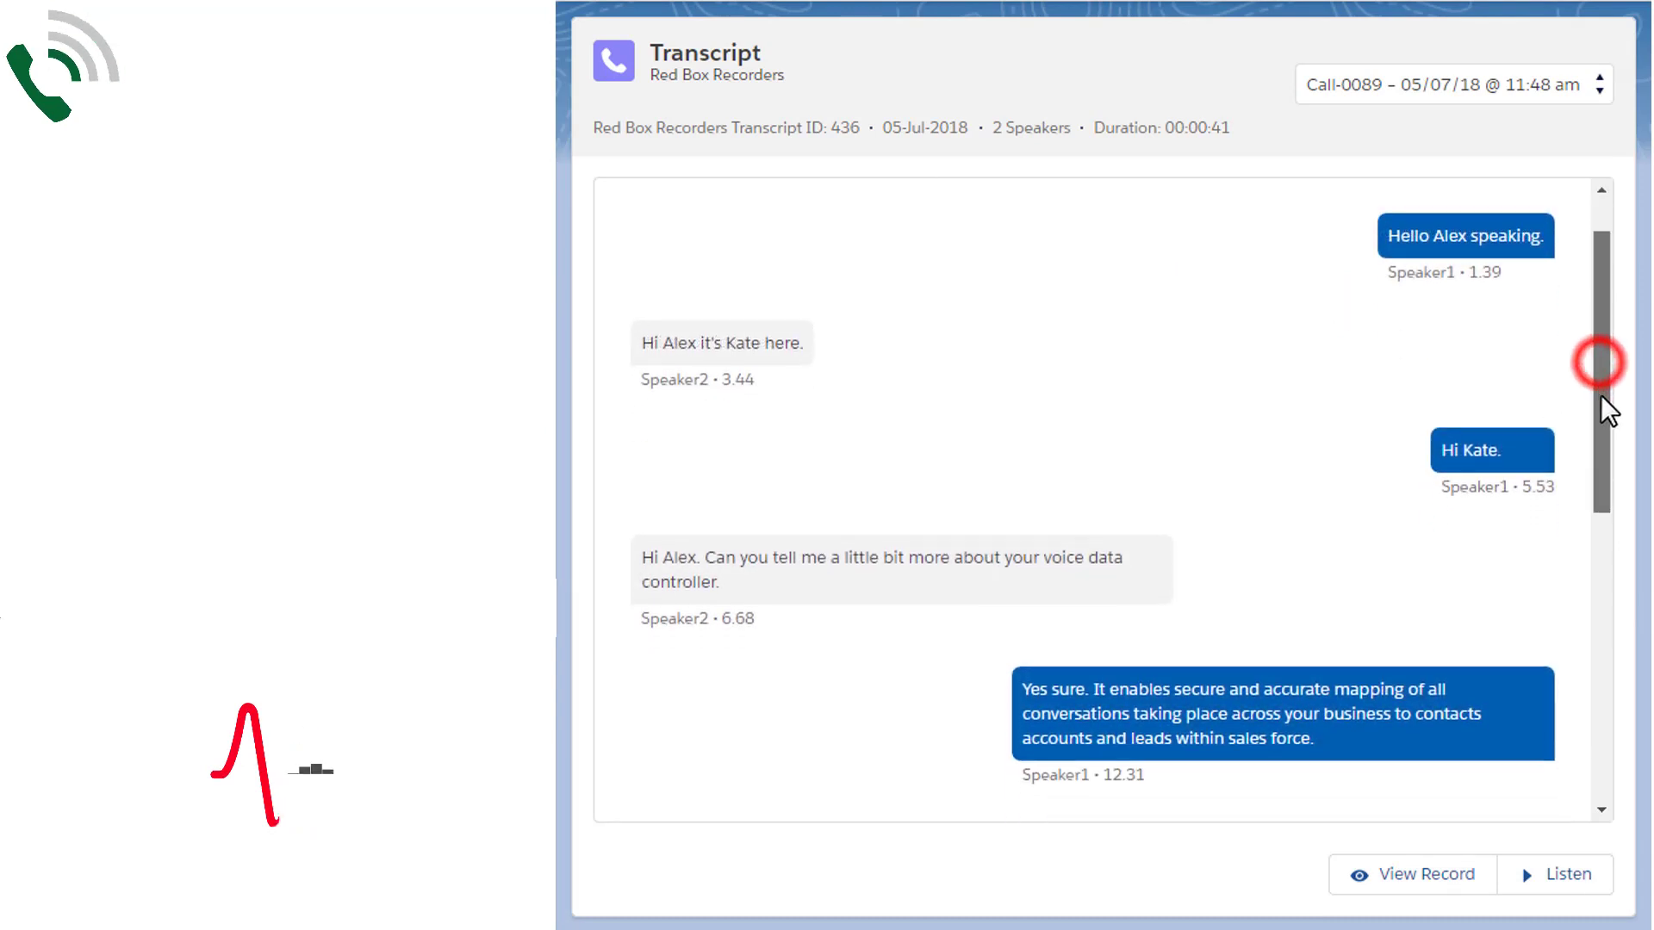
pyautogui.scroll(-3)
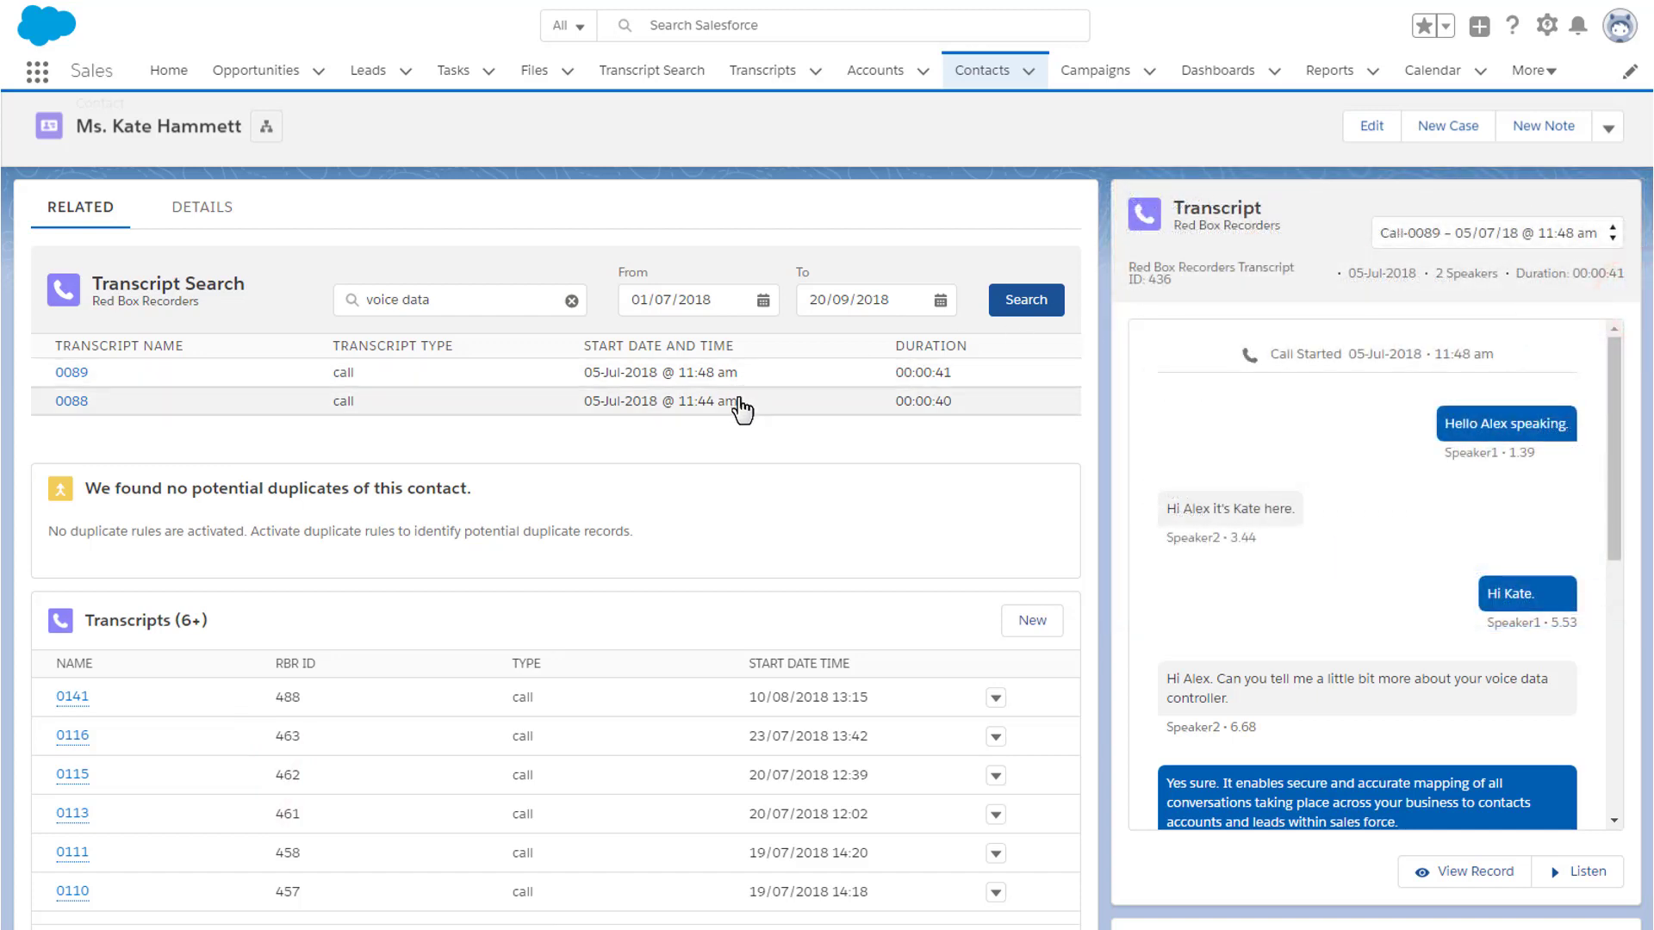
pyautogui.moveTo(661, 797)
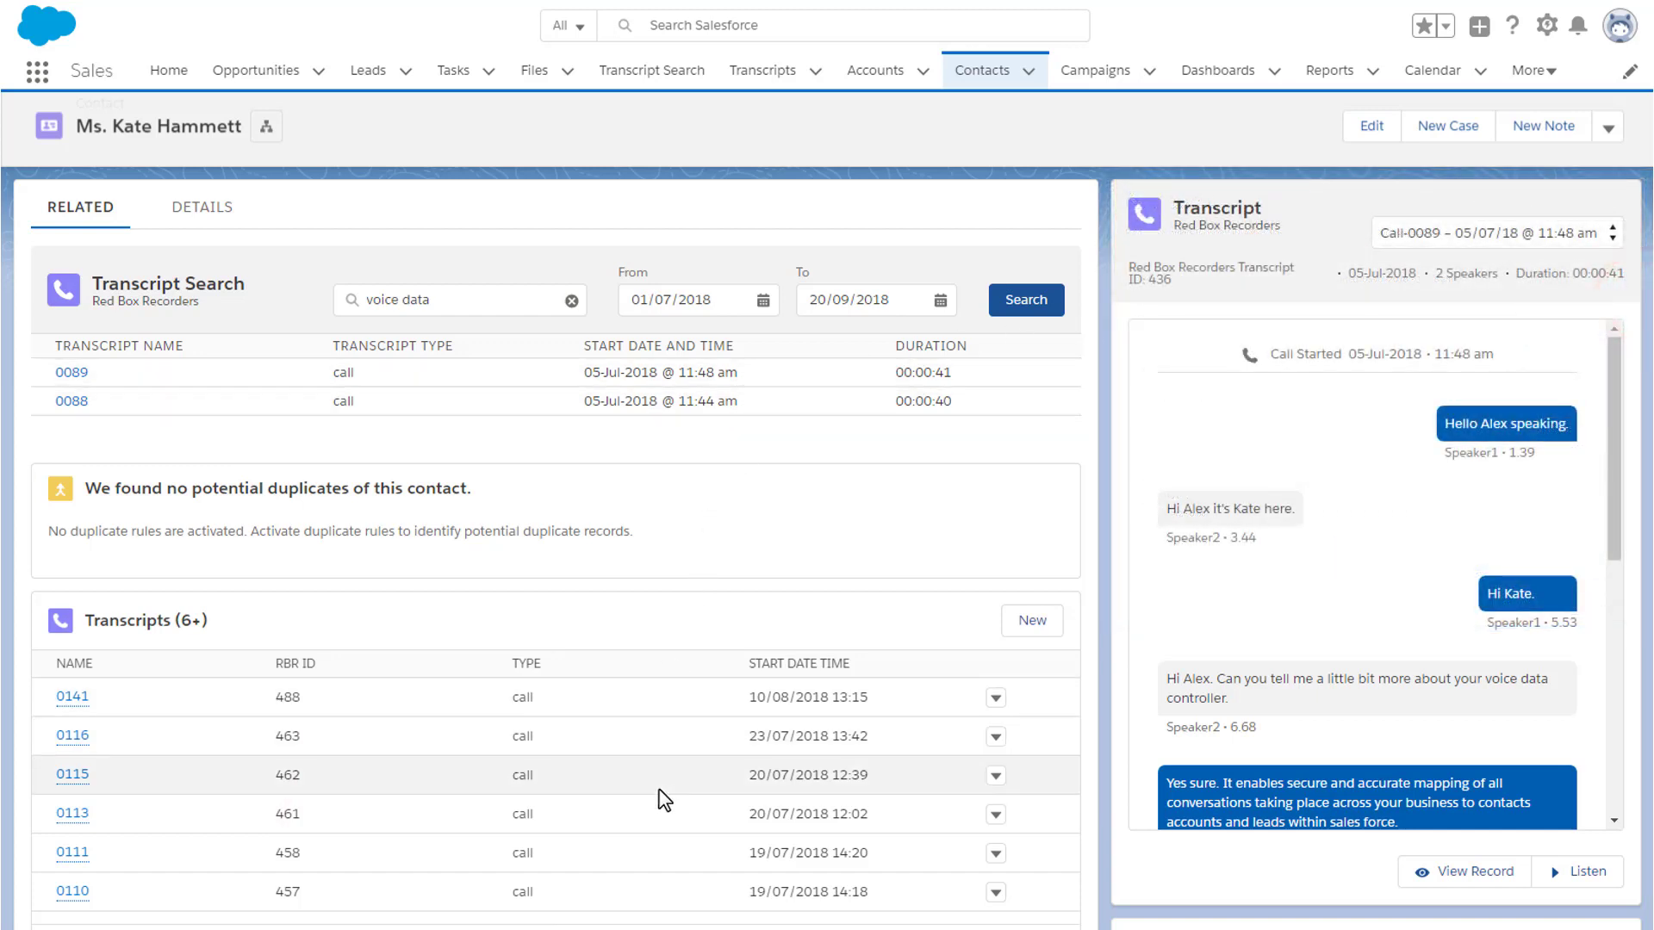
pyautogui.moveTo(1042, 90)
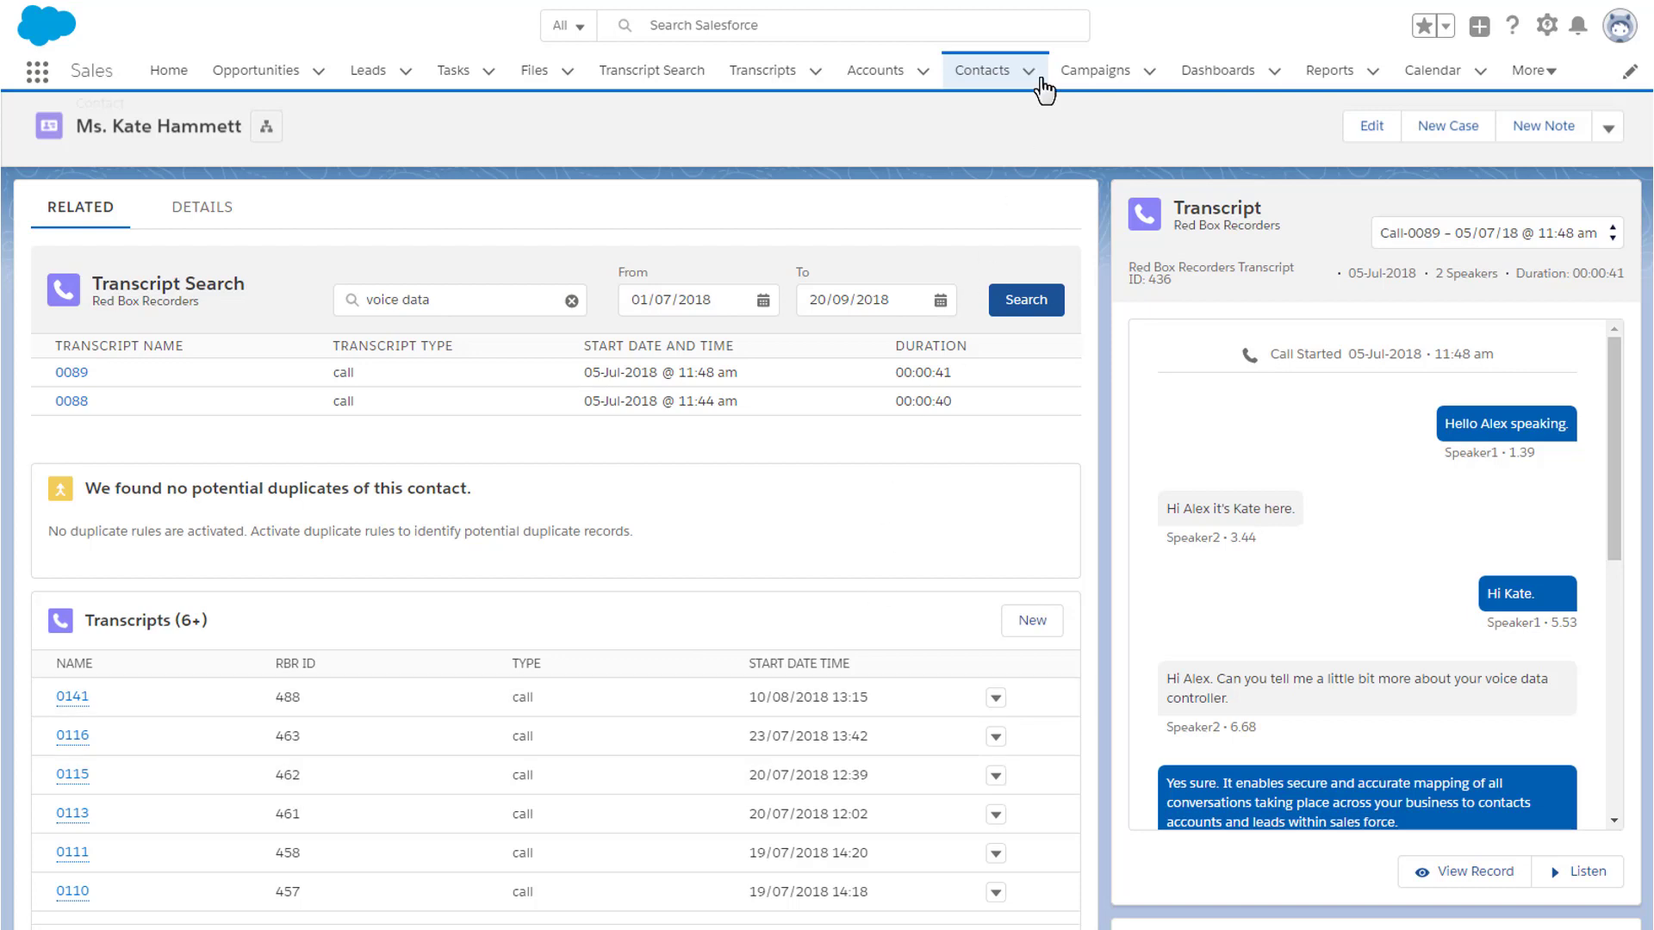
pyautogui.click(1029, 69)
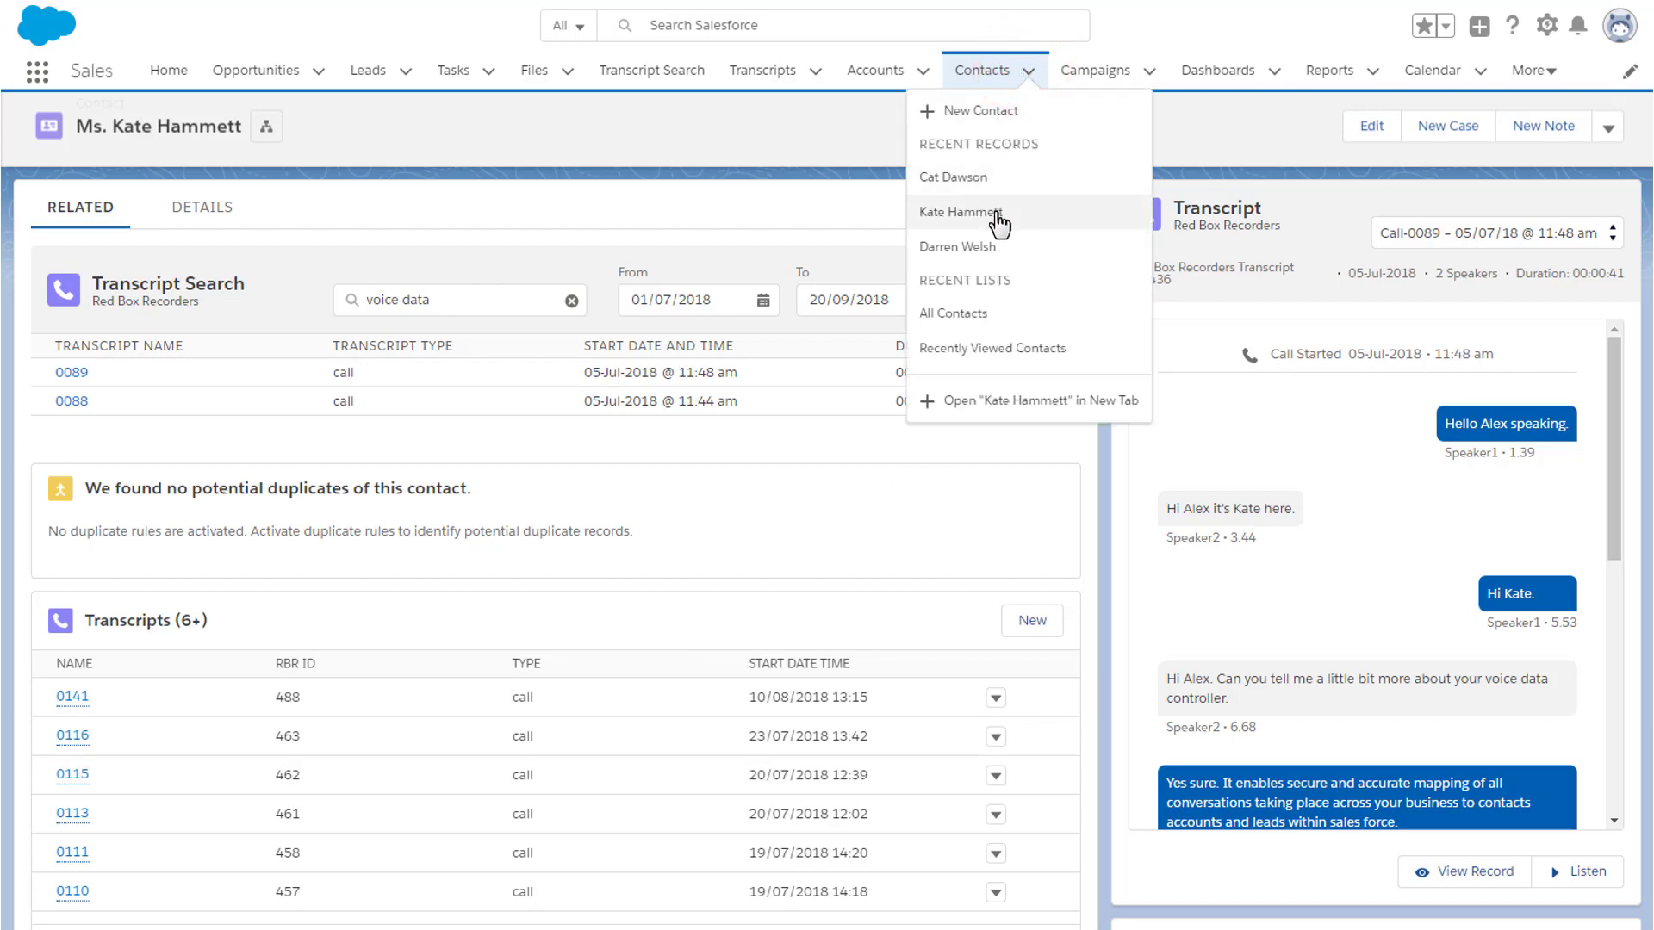
pyautogui.moveTo(1049, 200)
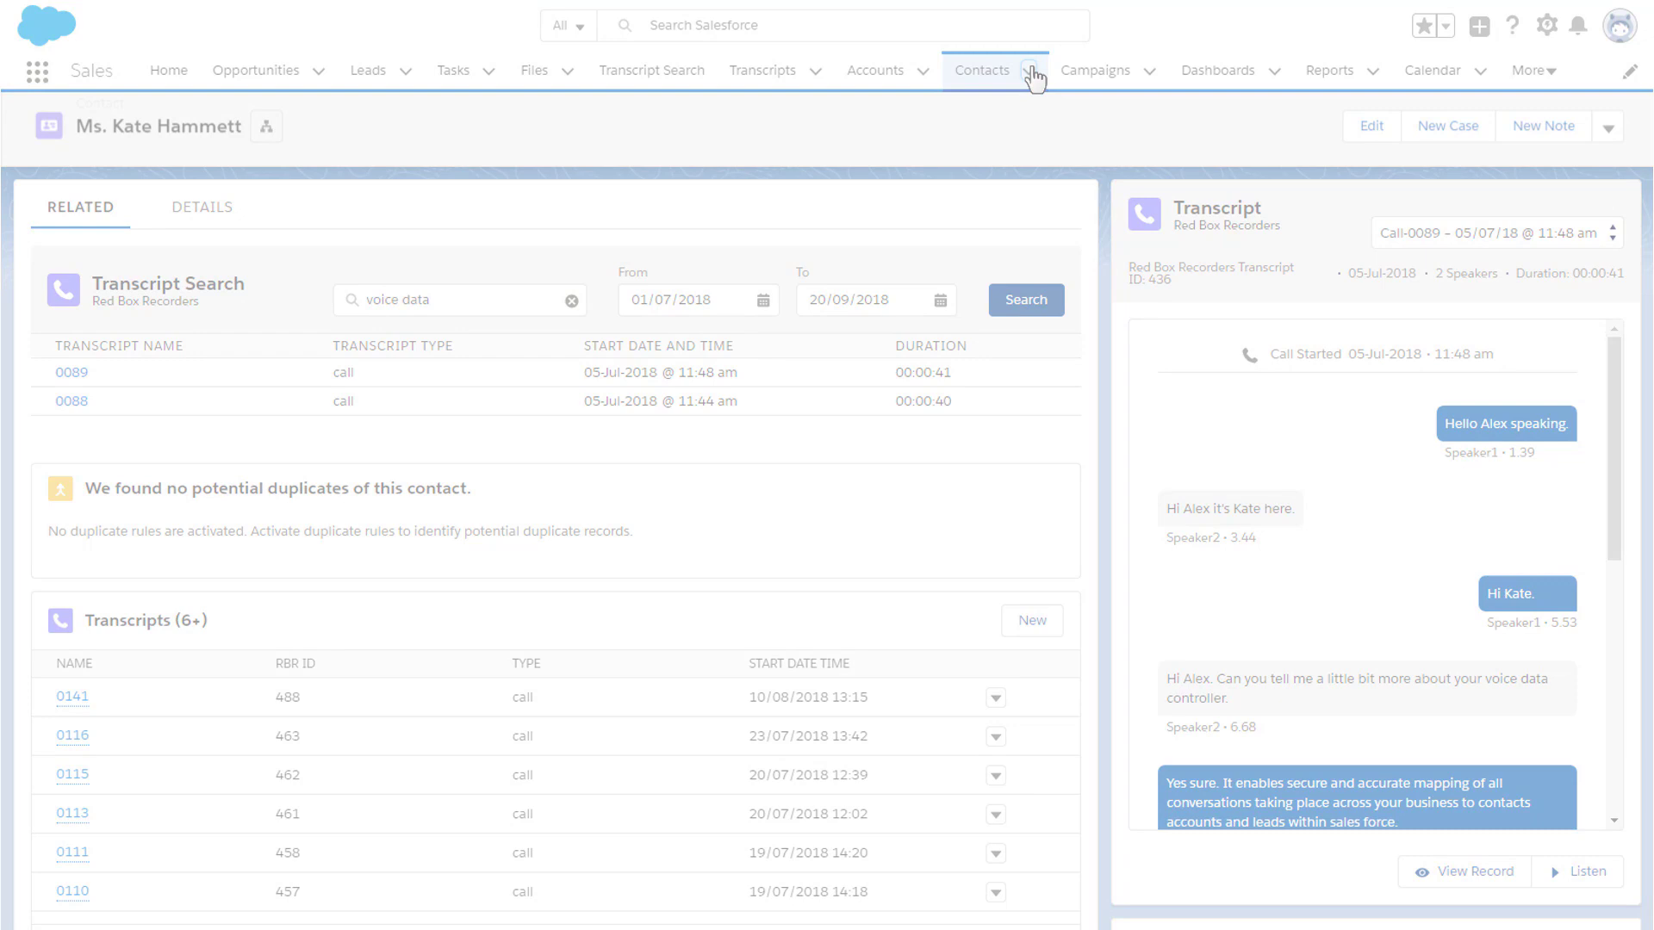
pyautogui.click(885, 420)
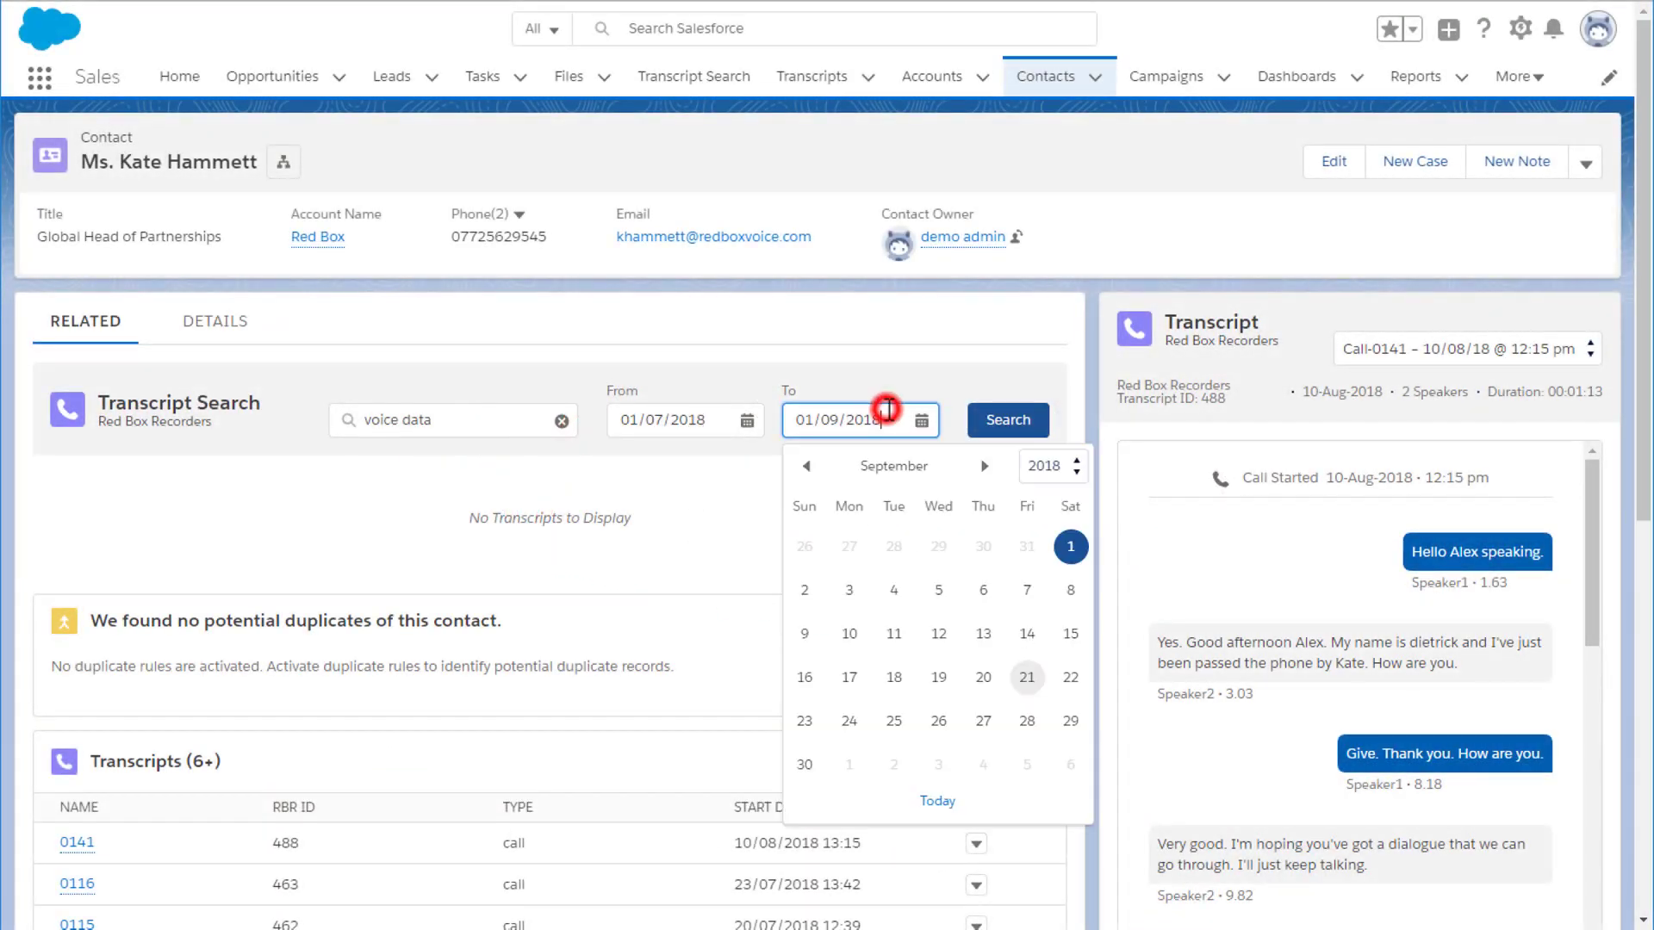
# Step: Search voice data transcripts up to 21/09/2018 on the contact and view call 0089
pyautogui.click(1026, 677)
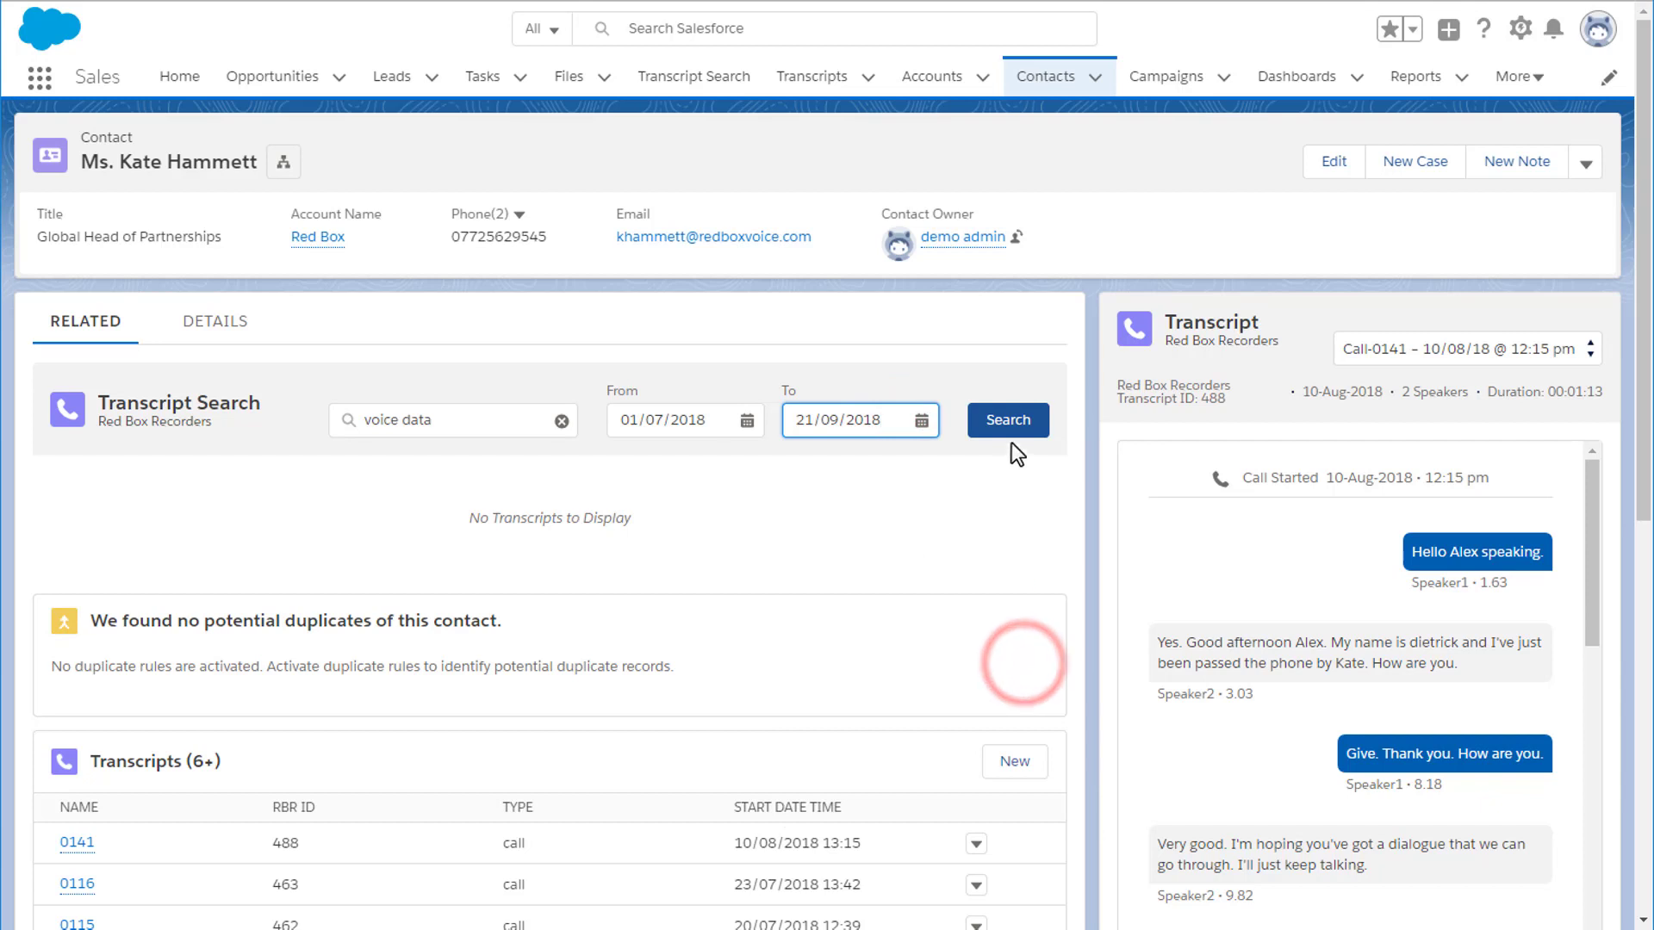
pyautogui.click(1006, 420)
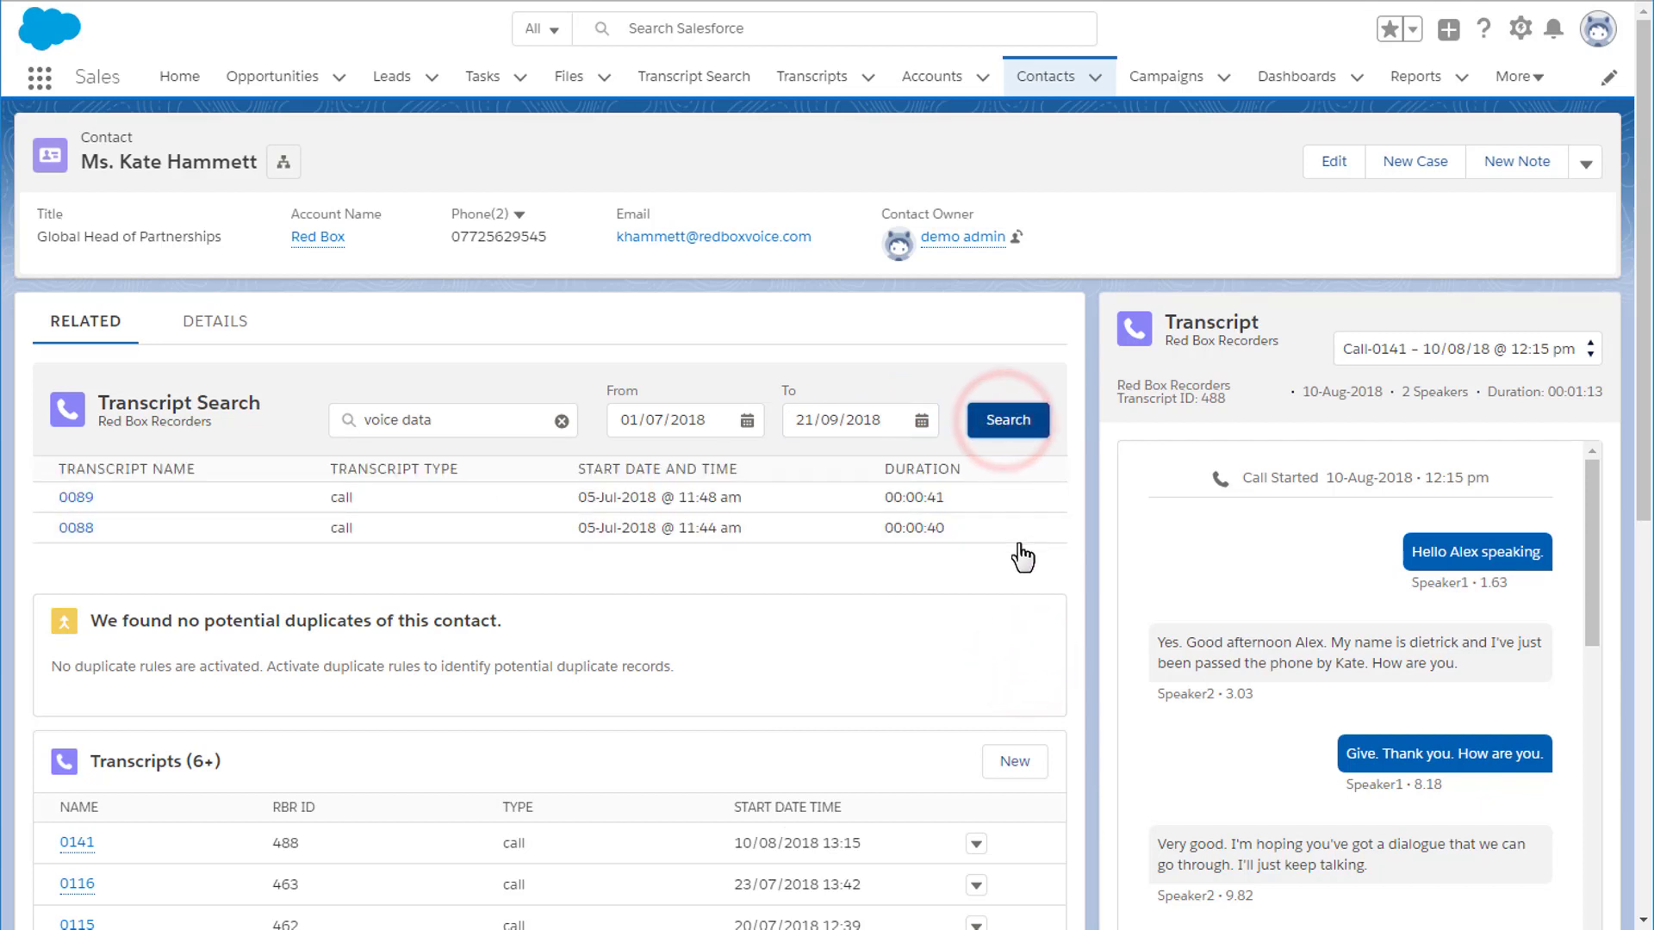
pyautogui.click(75, 496)
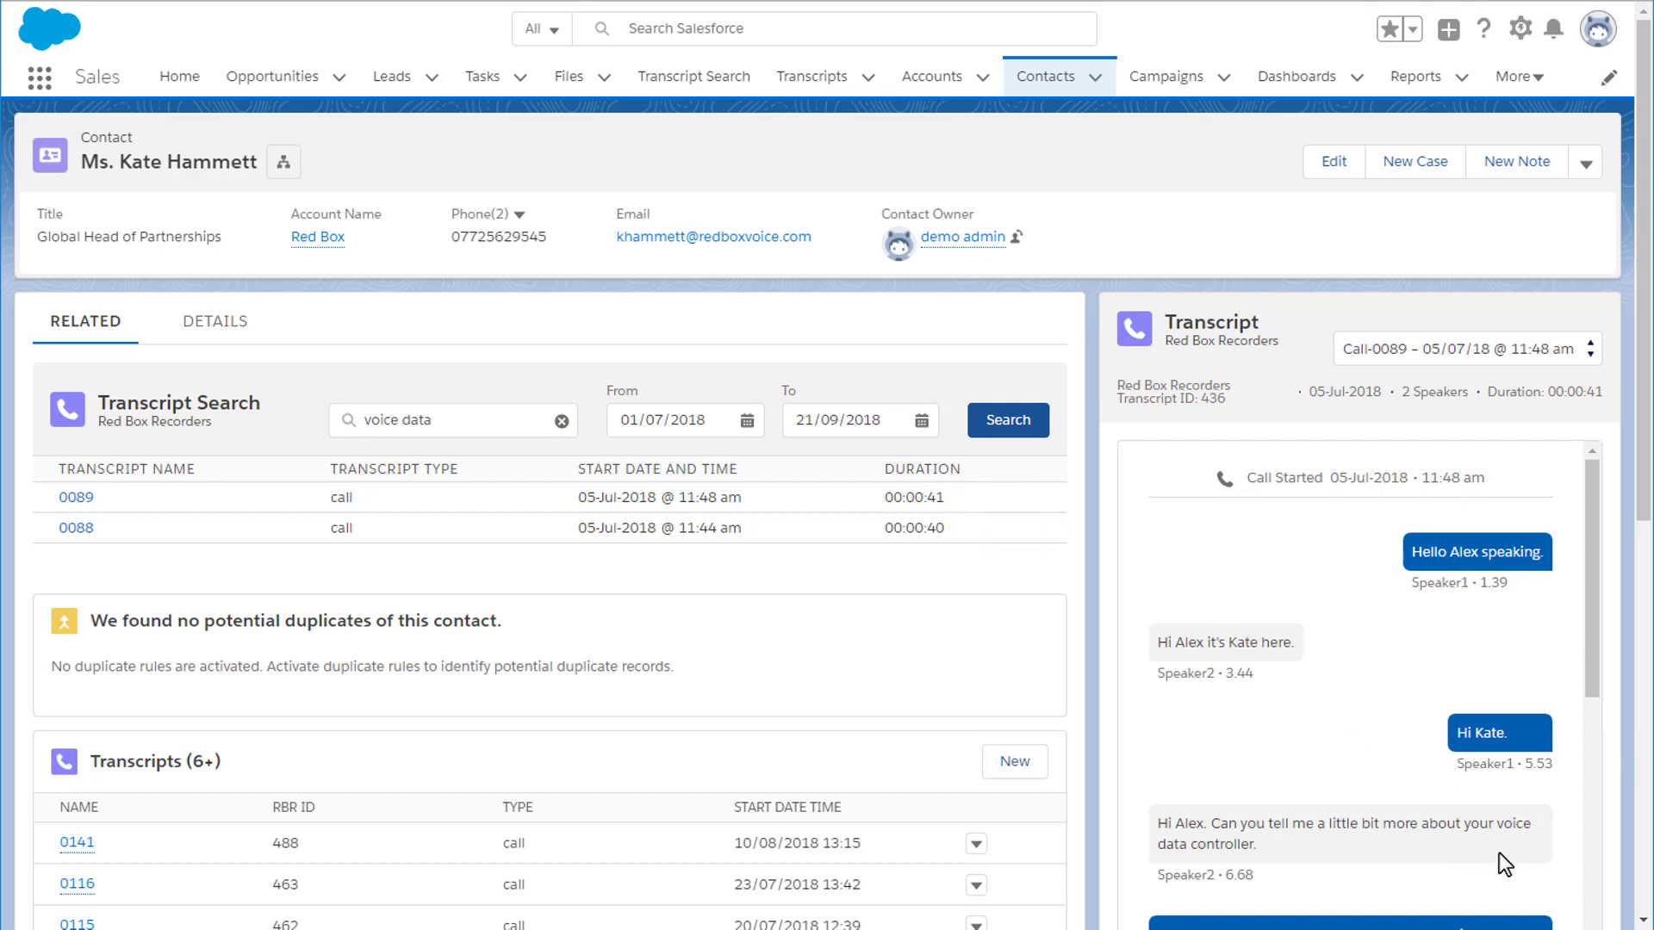
# Step: Run the voice data search on the Transcript Search page and read the 30-Jul-2018 1:02 pm call
pyautogui.click(918, 421)
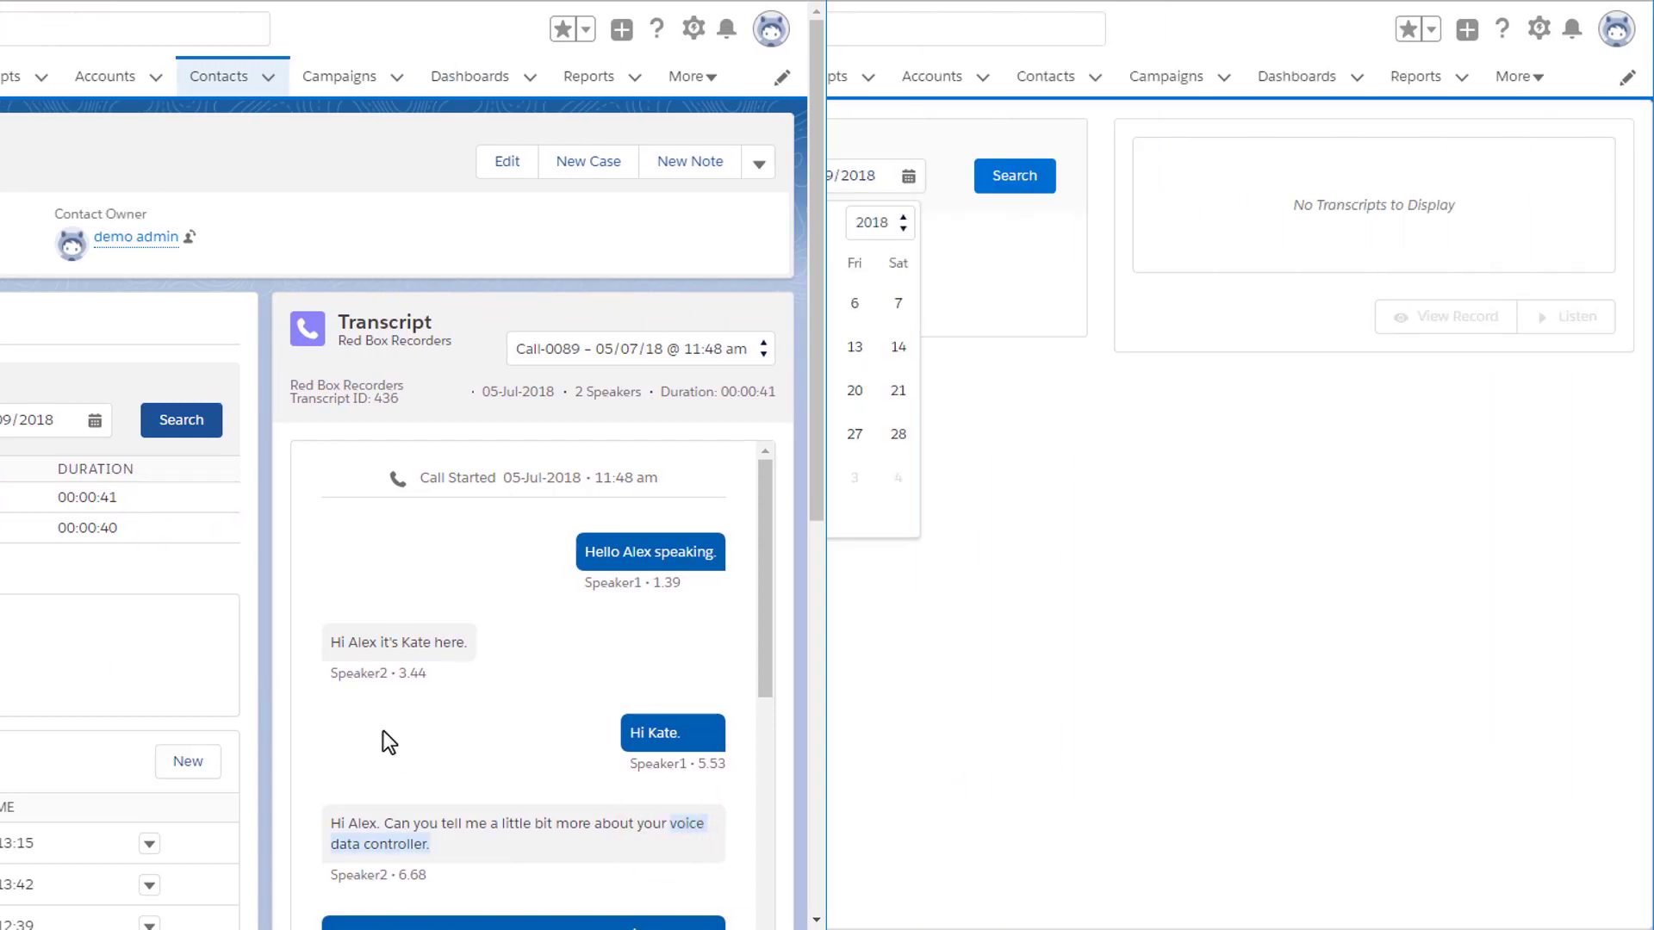
pyautogui.click(694, 75)
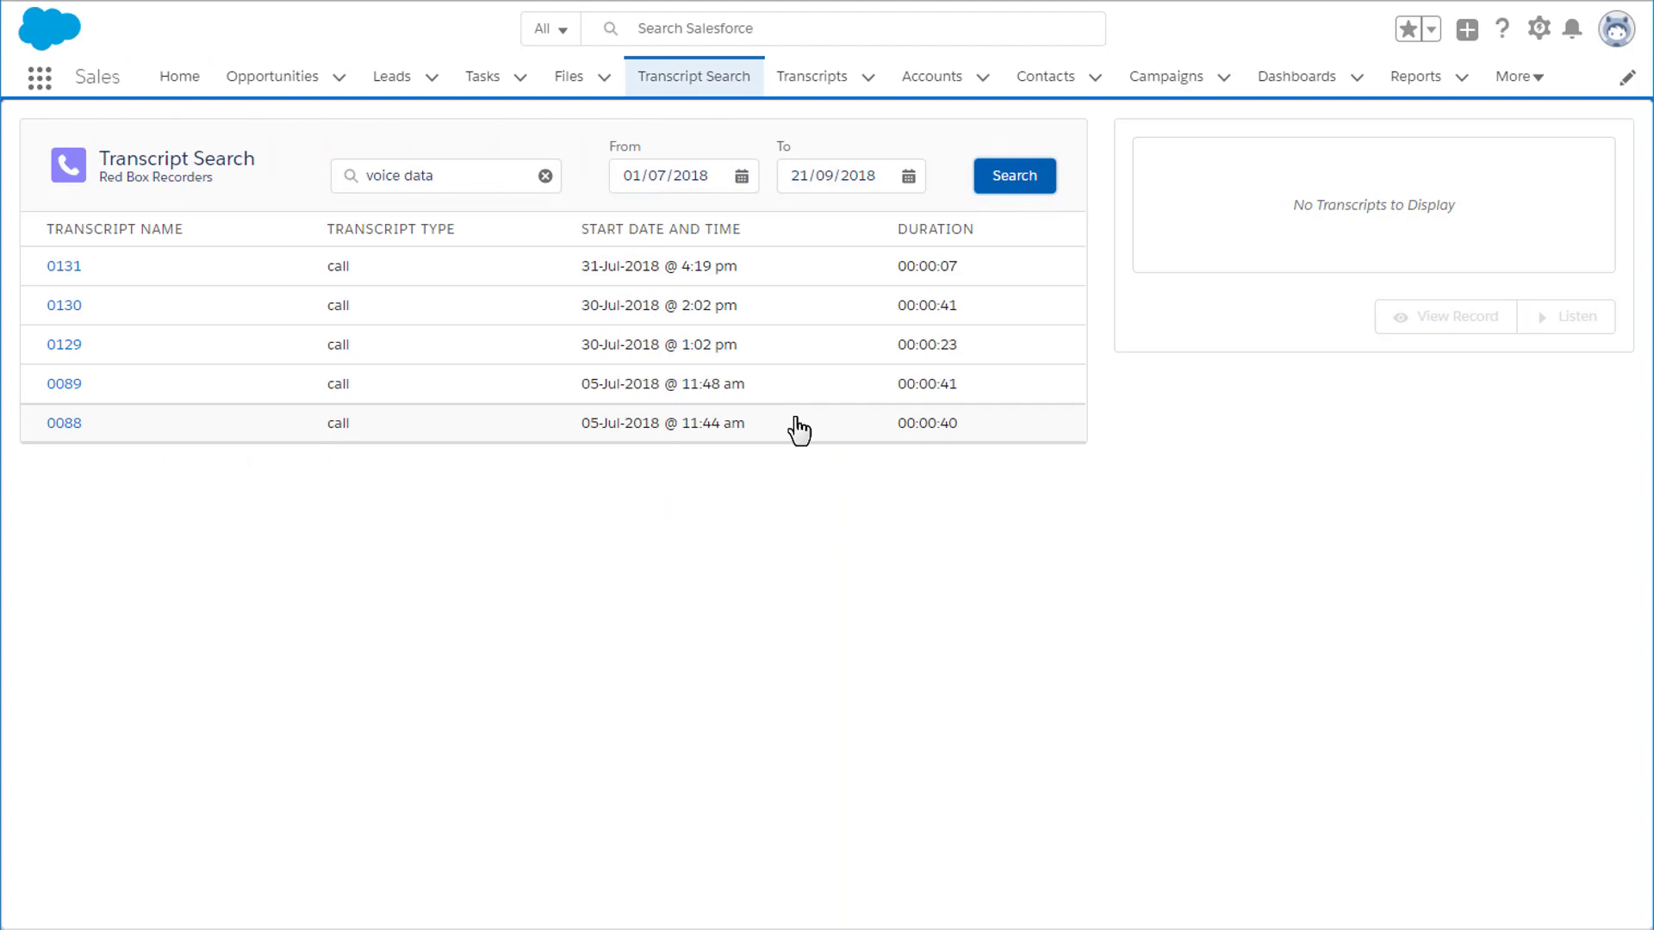
pyautogui.click(64, 344)
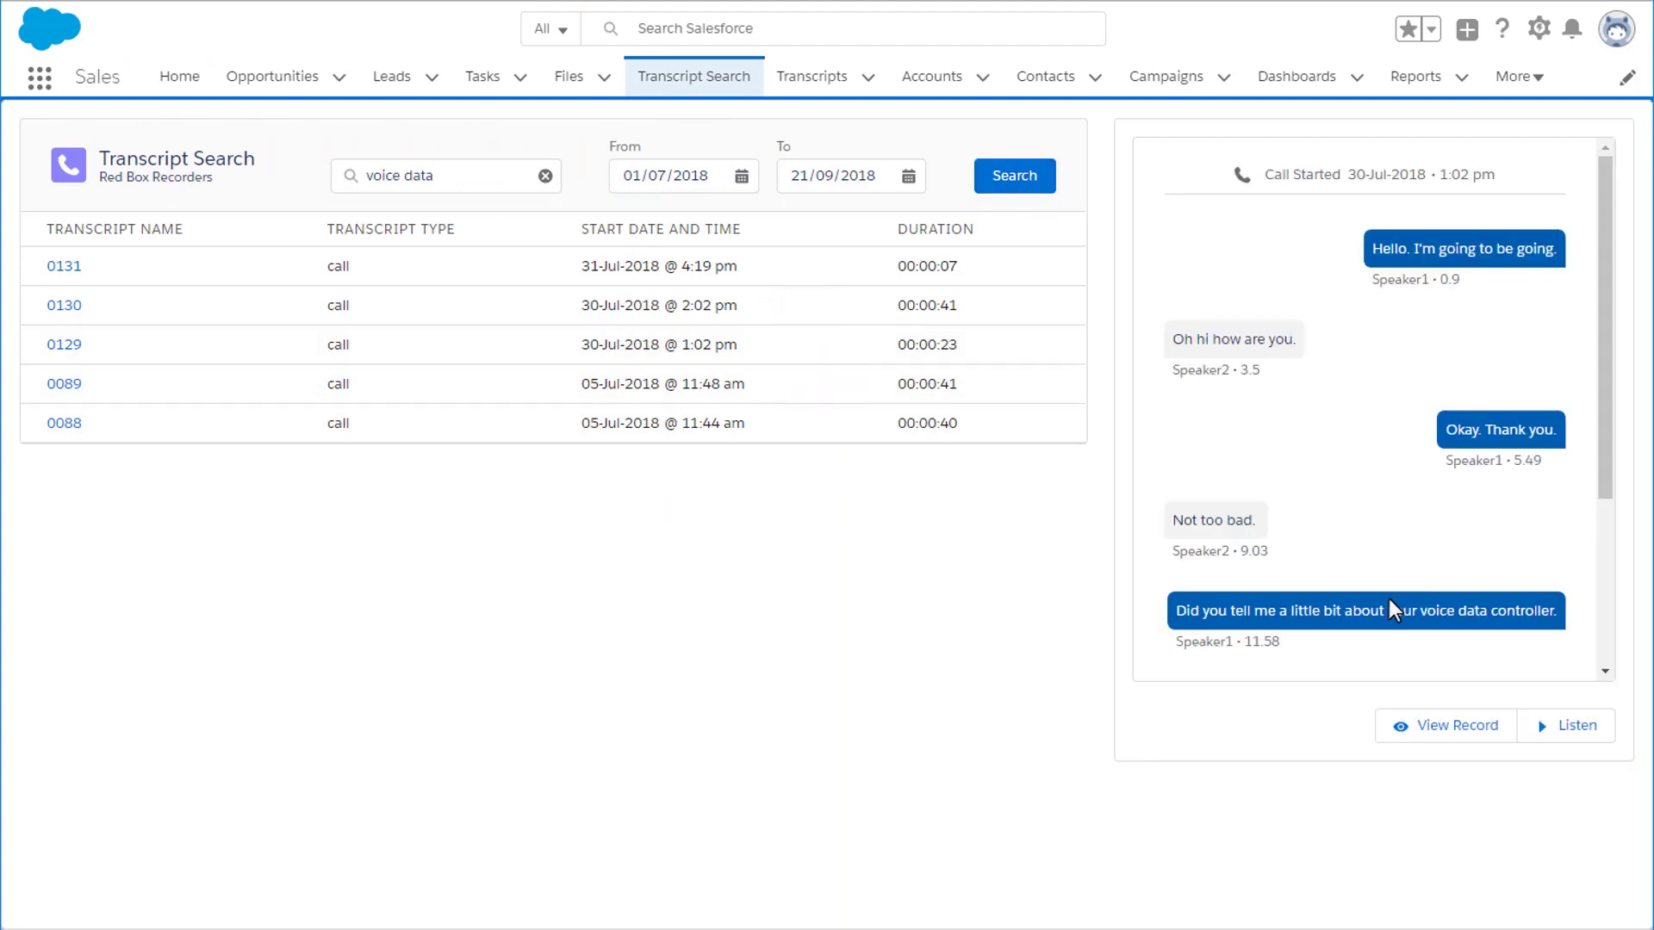
pyautogui.click(1417, 76)
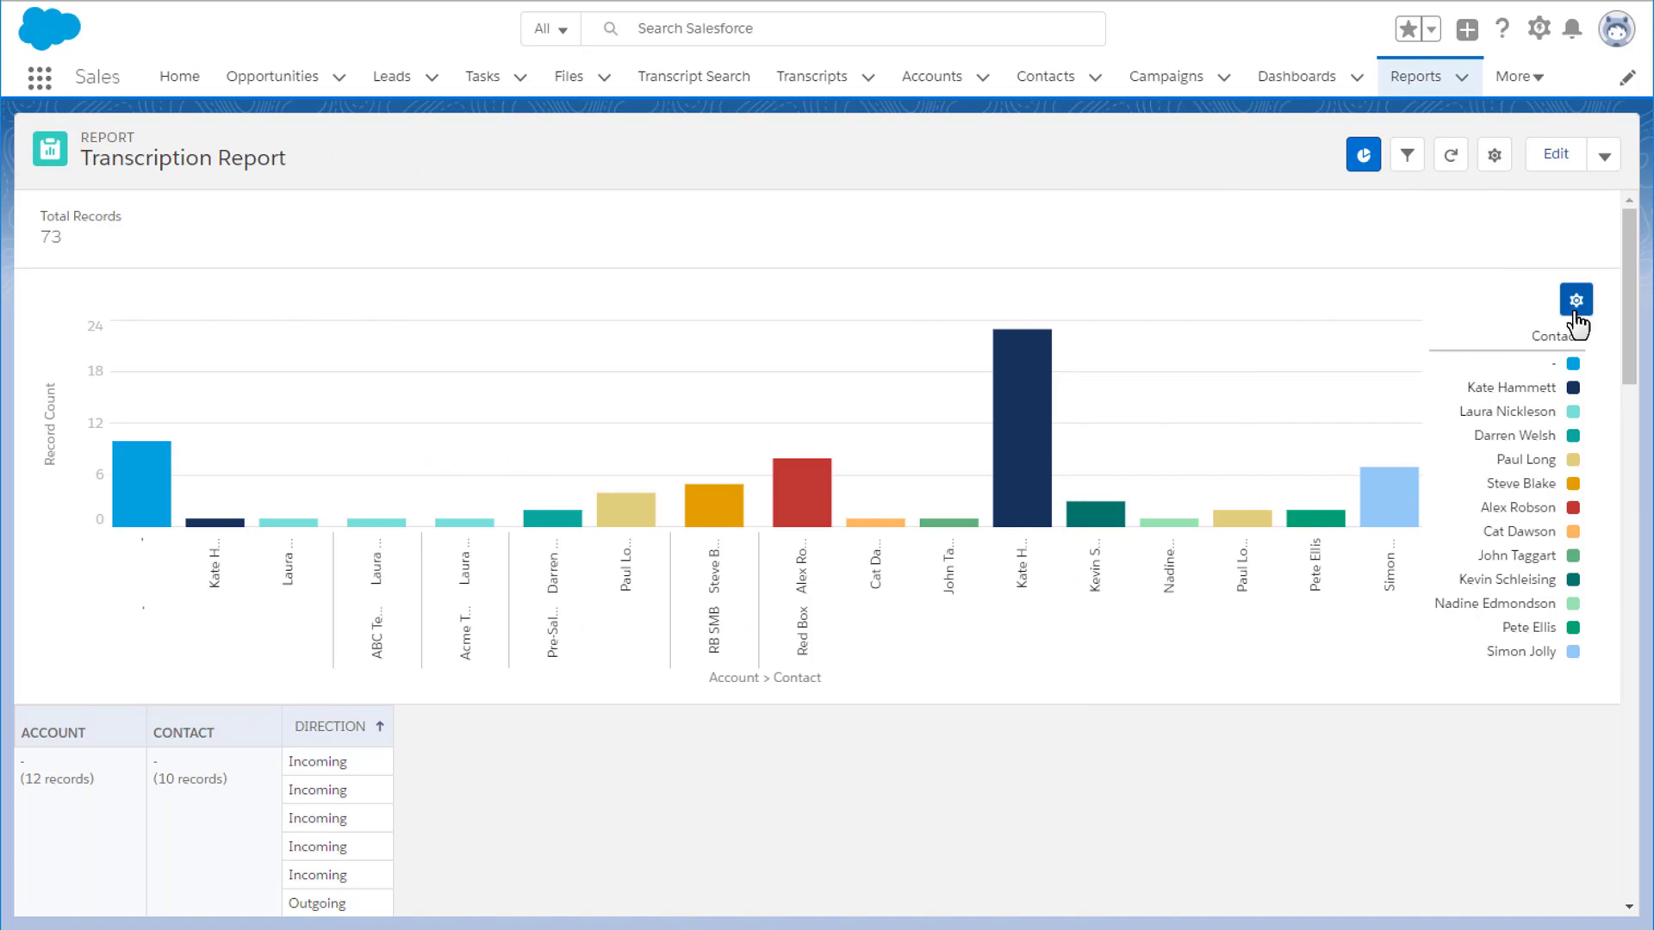
# Step: Switch the Most Contacted chart to a different Display As chart type via its settings gear
pyautogui.click(1576, 300)
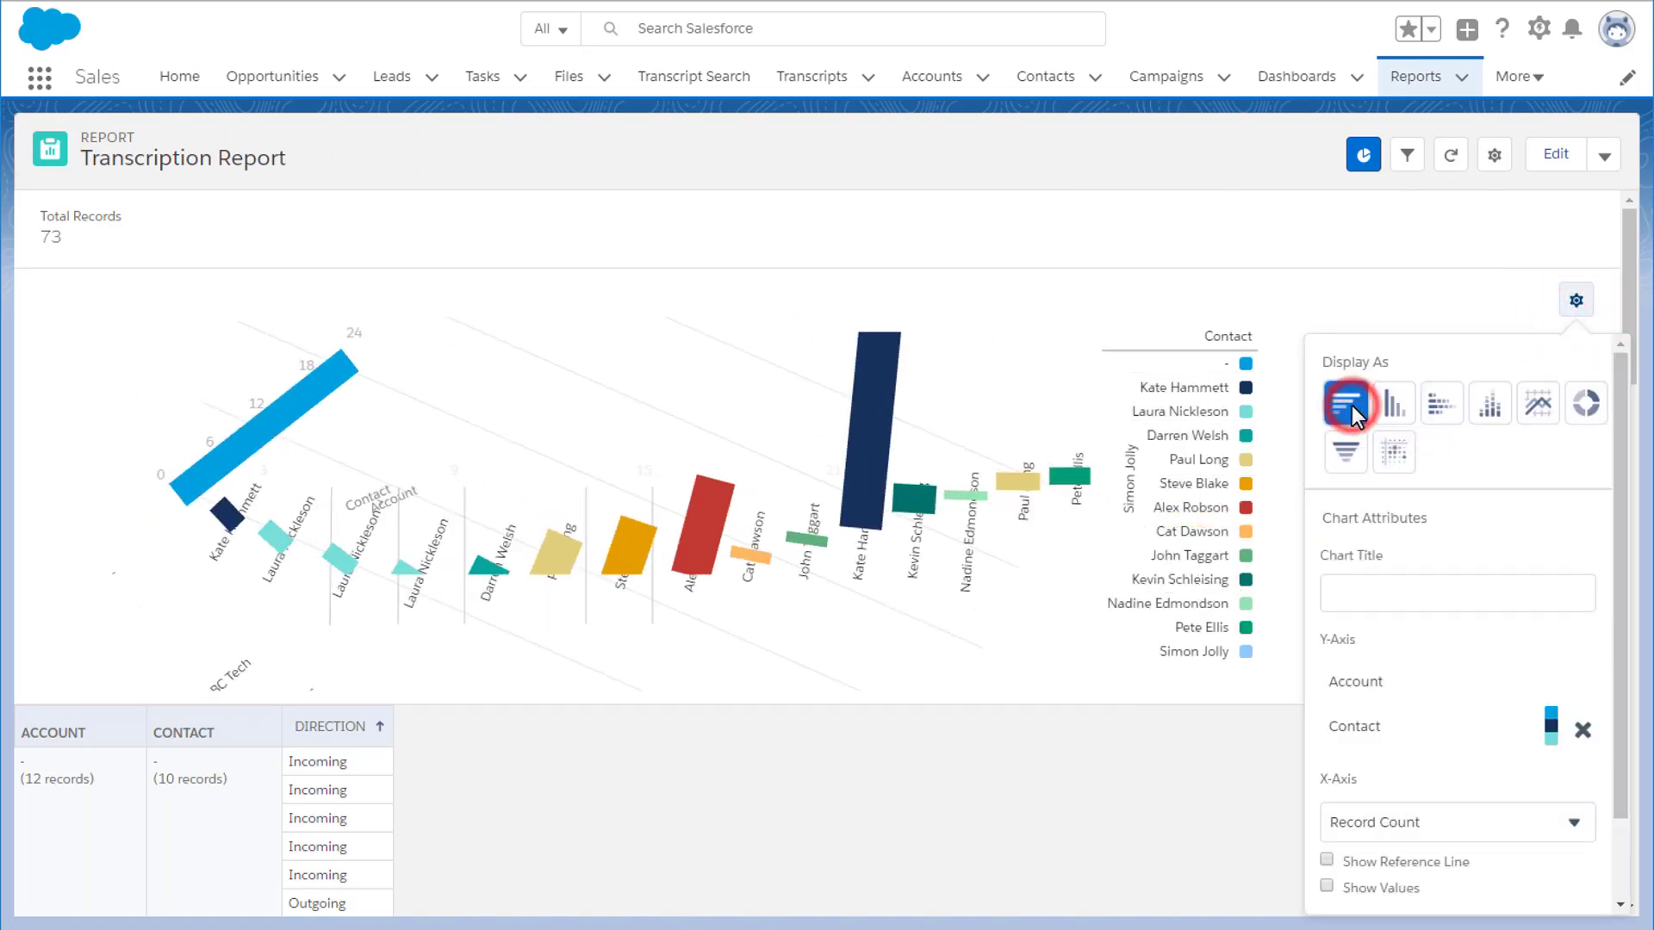
pyautogui.click(1348, 403)
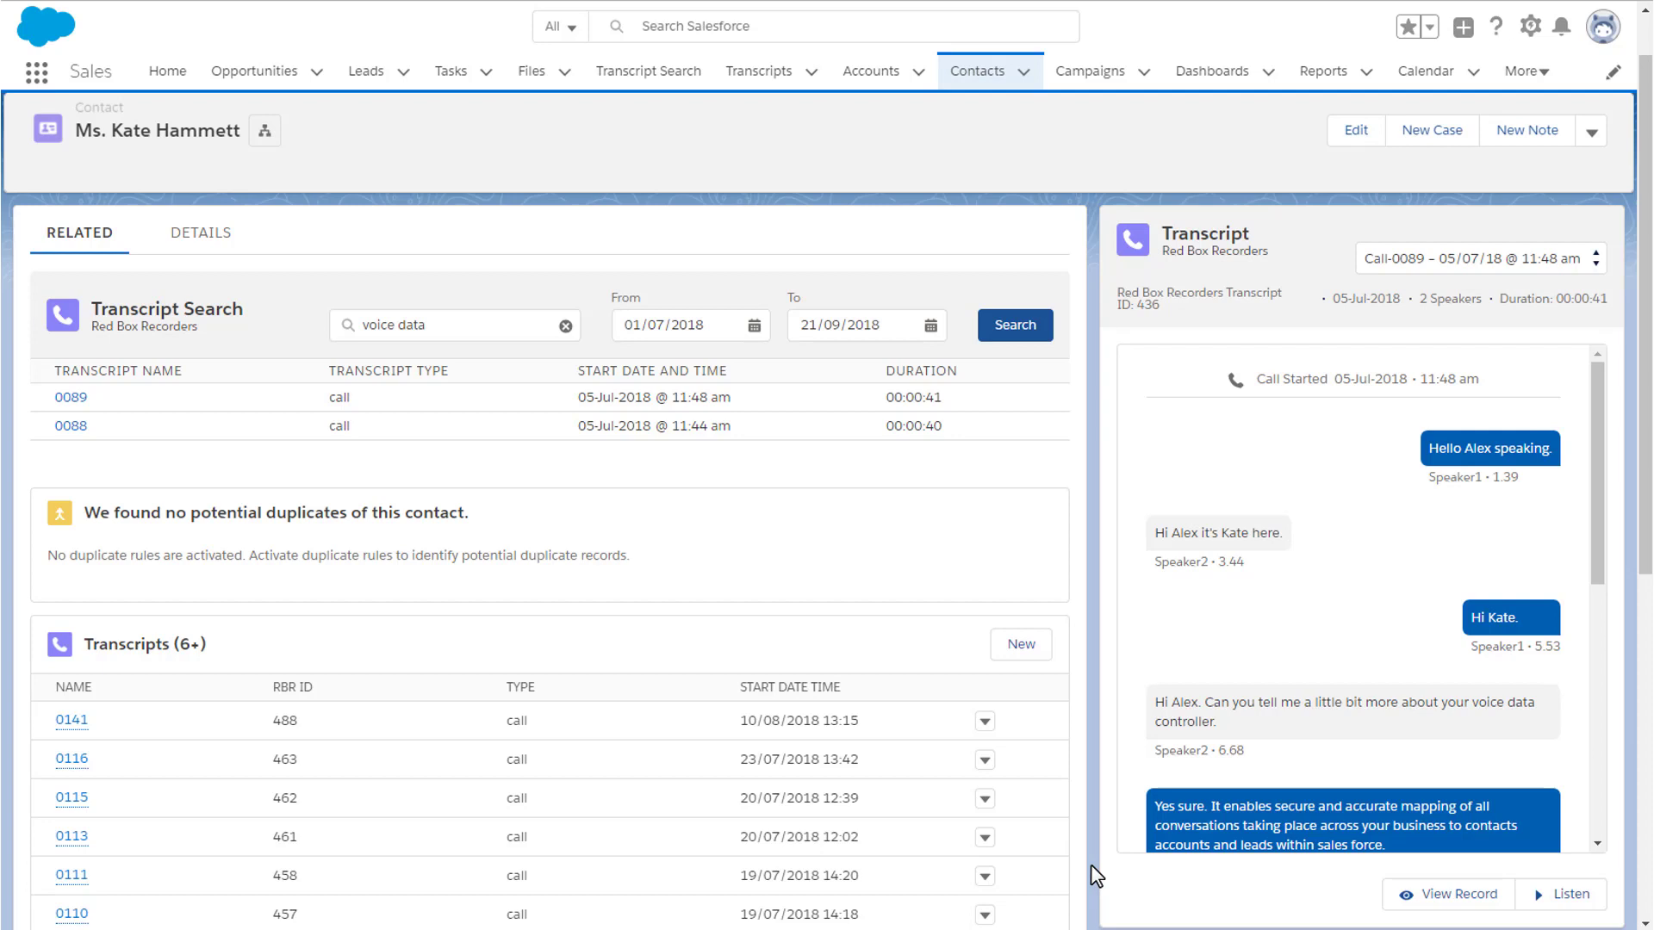
pyautogui.moveTo(1118, 880)
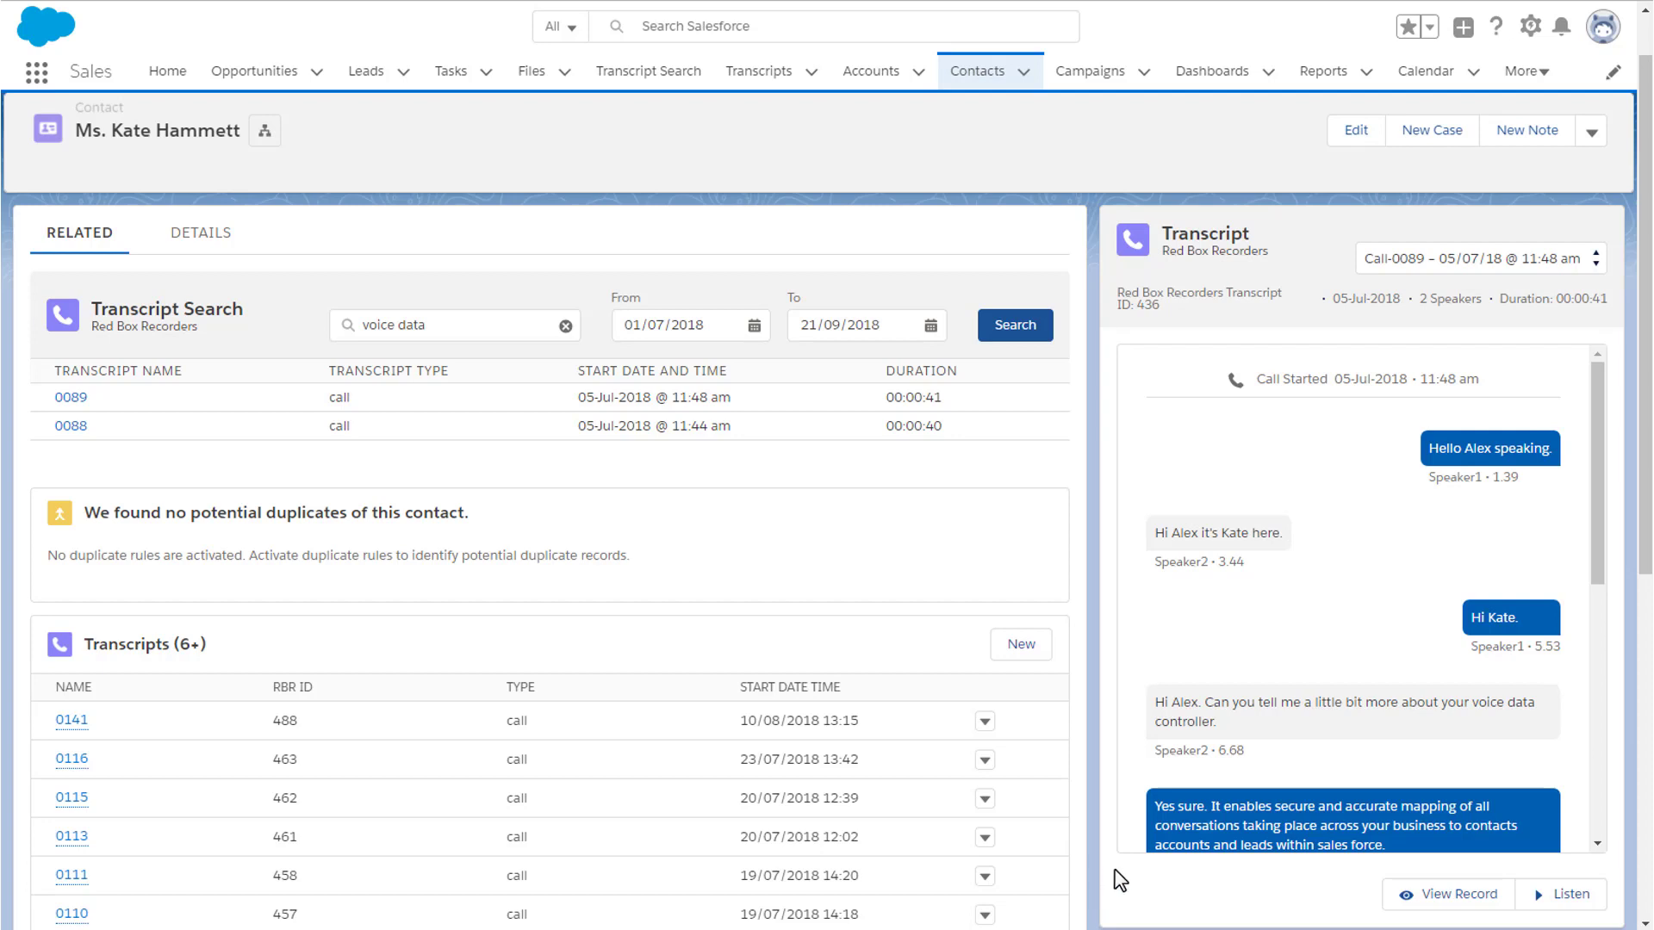
# Step: Listen to the audio recording of call 0089 from the contact's Transcript panel
pyautogui.click(1560, 894)
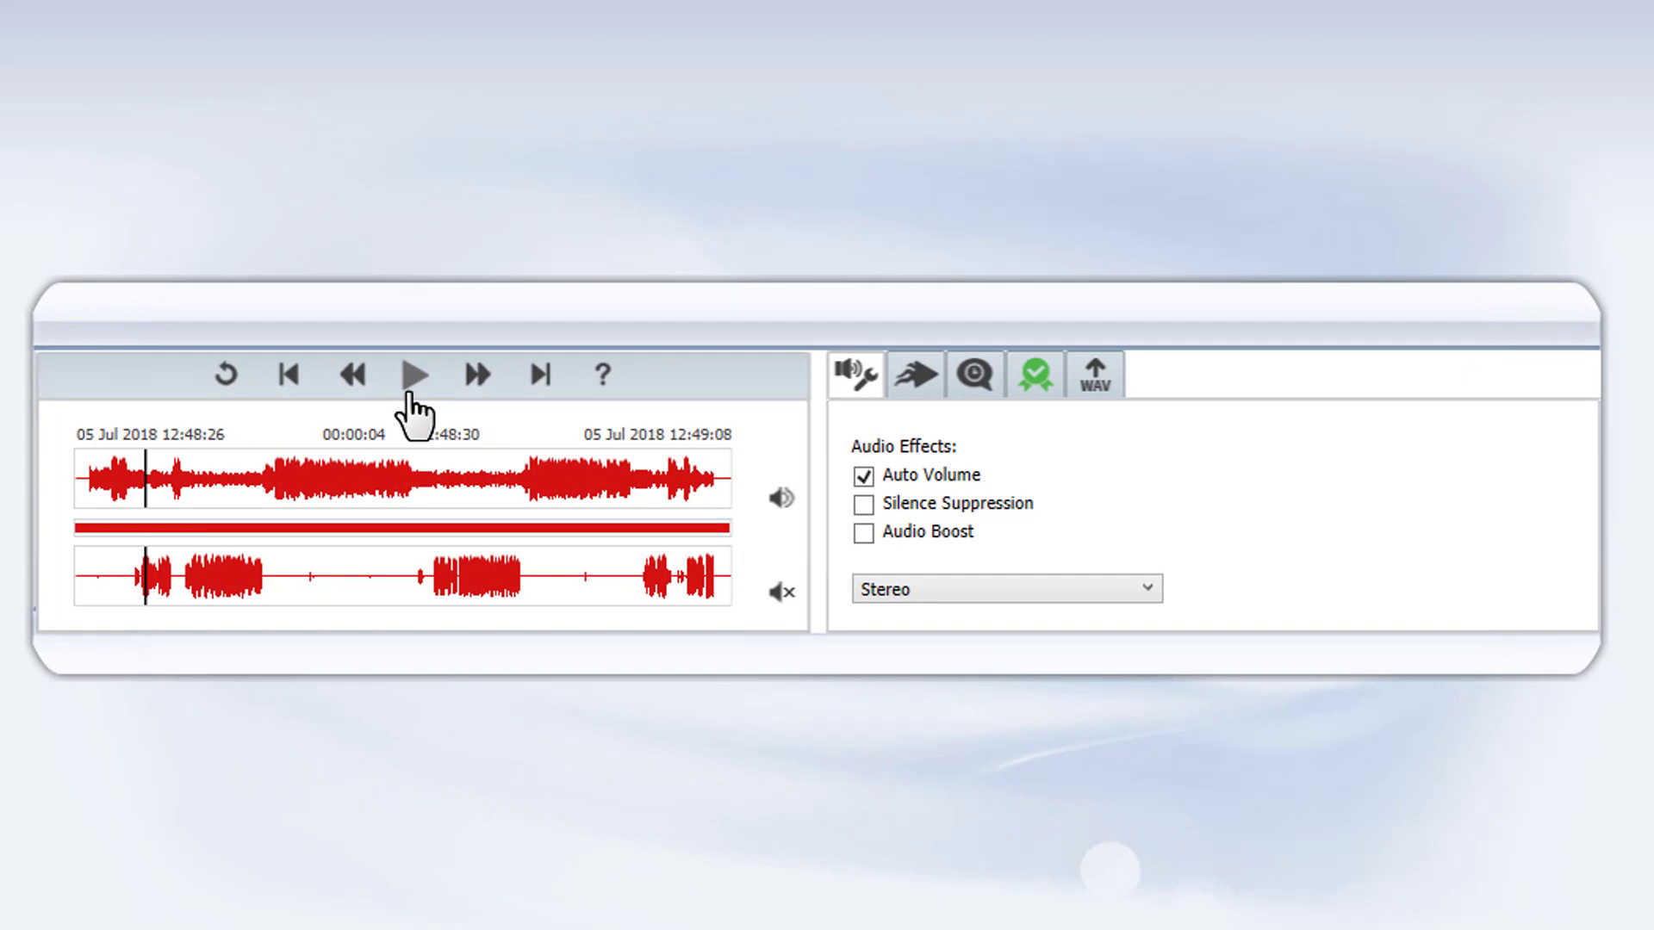
pyautogui.moveTo(426, 491)
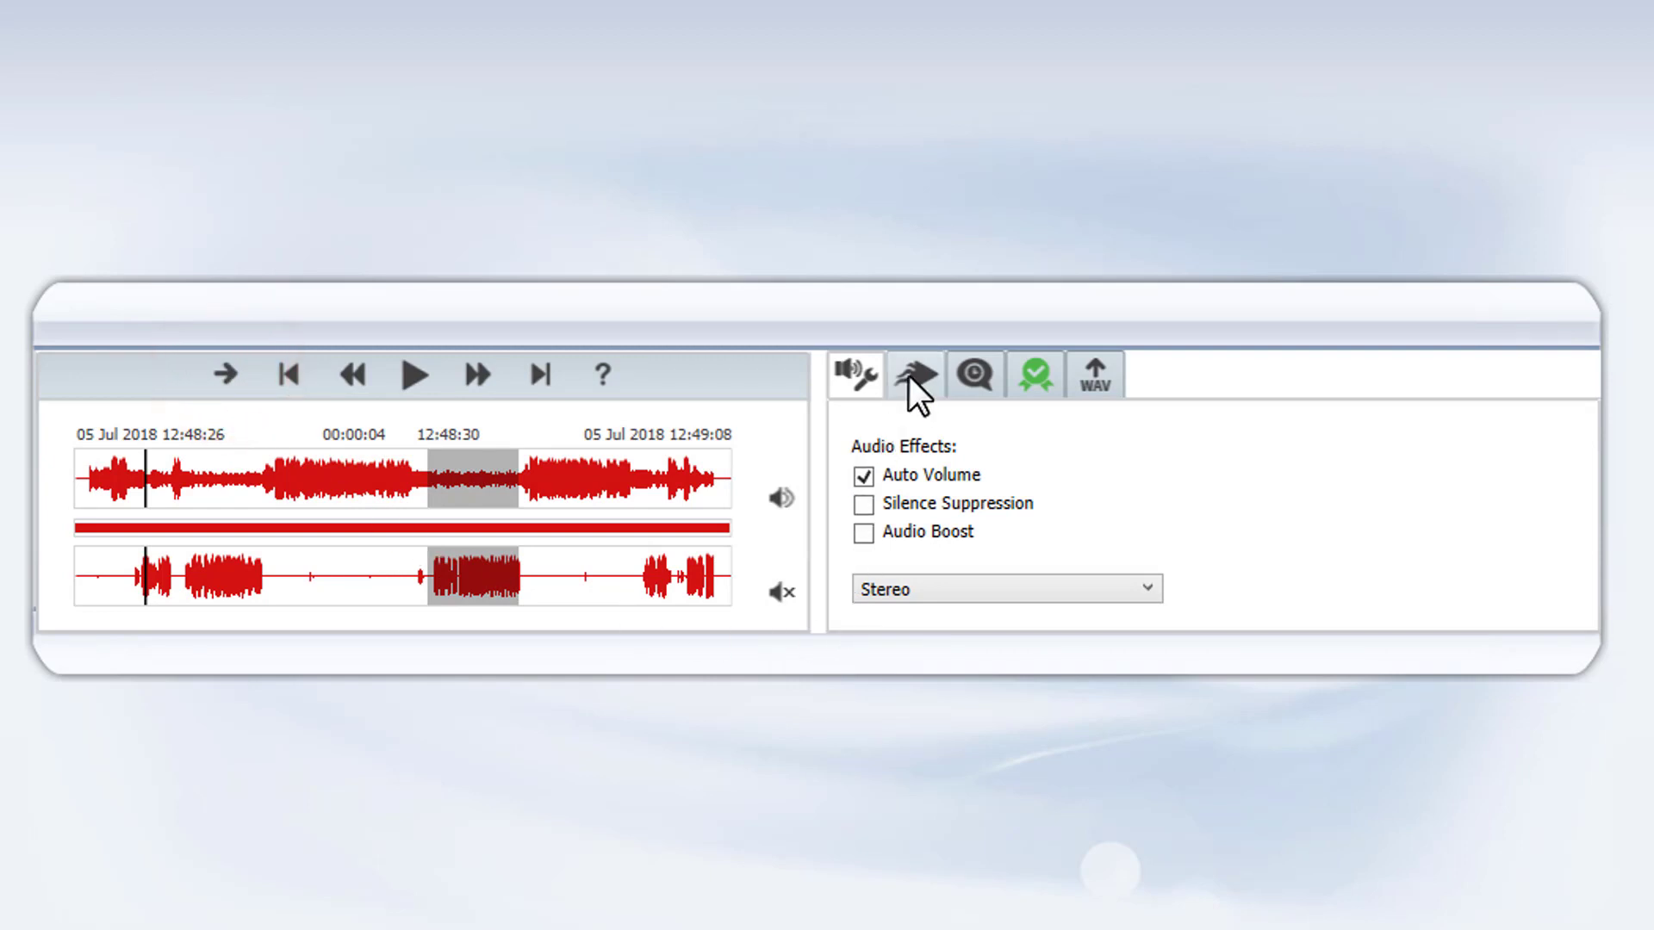
# Step: Slow replay to 60 percent and toggle sound on the top audio channel in the media player
pyautogui.click(915, 373)
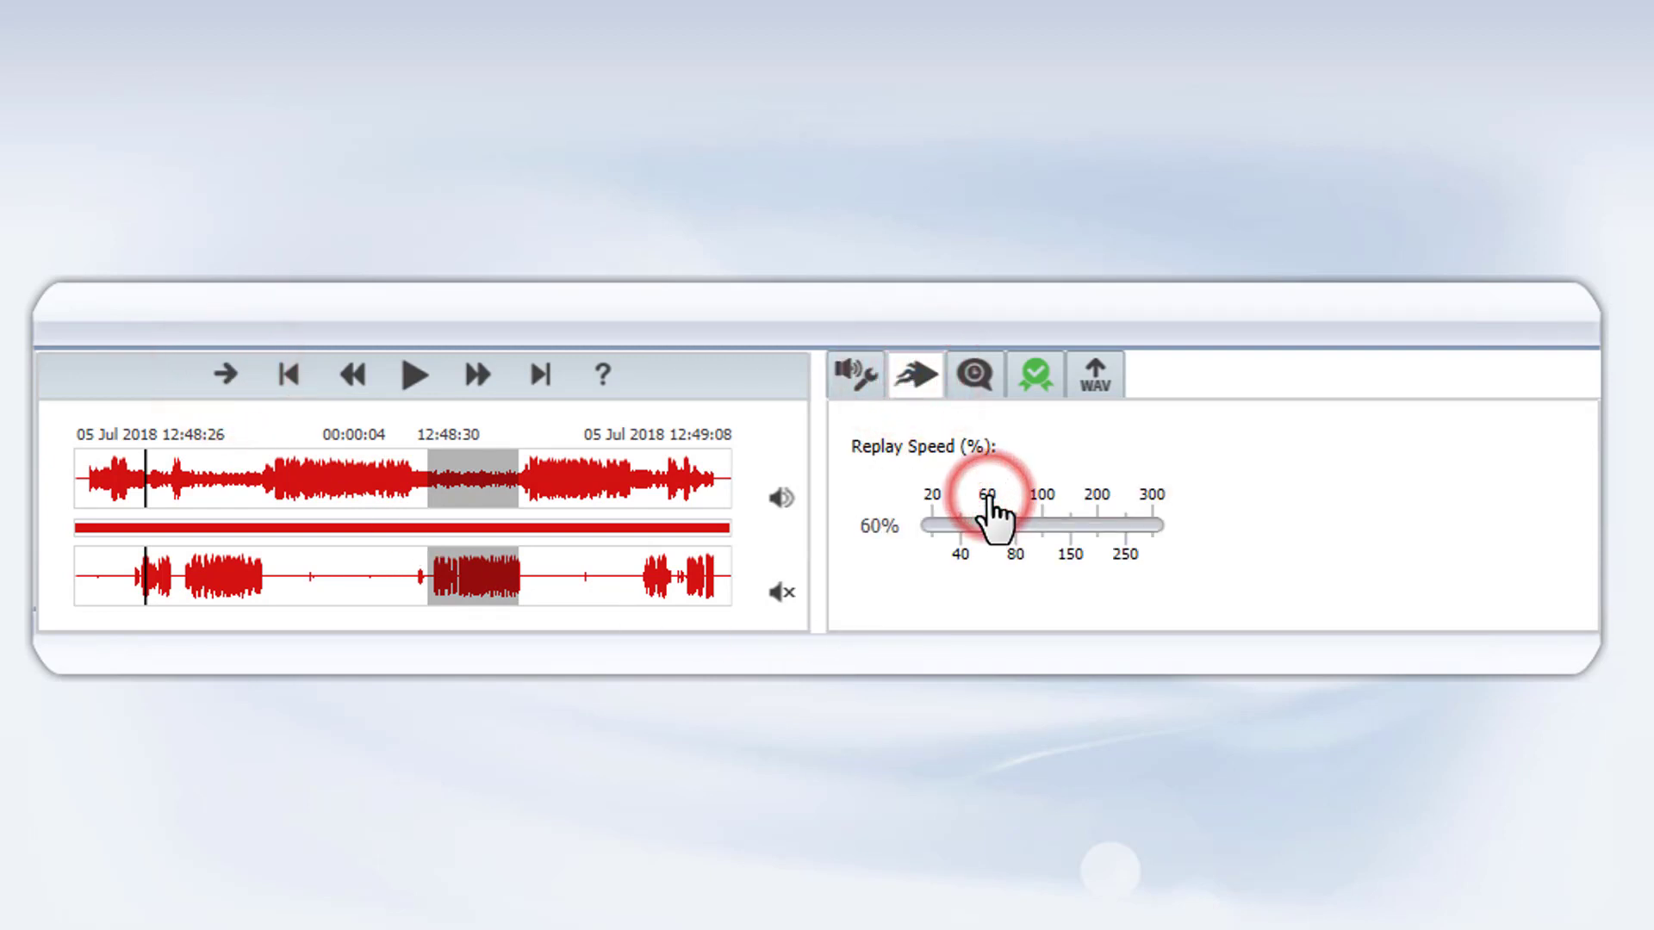
pyautogui.click(856, 374)
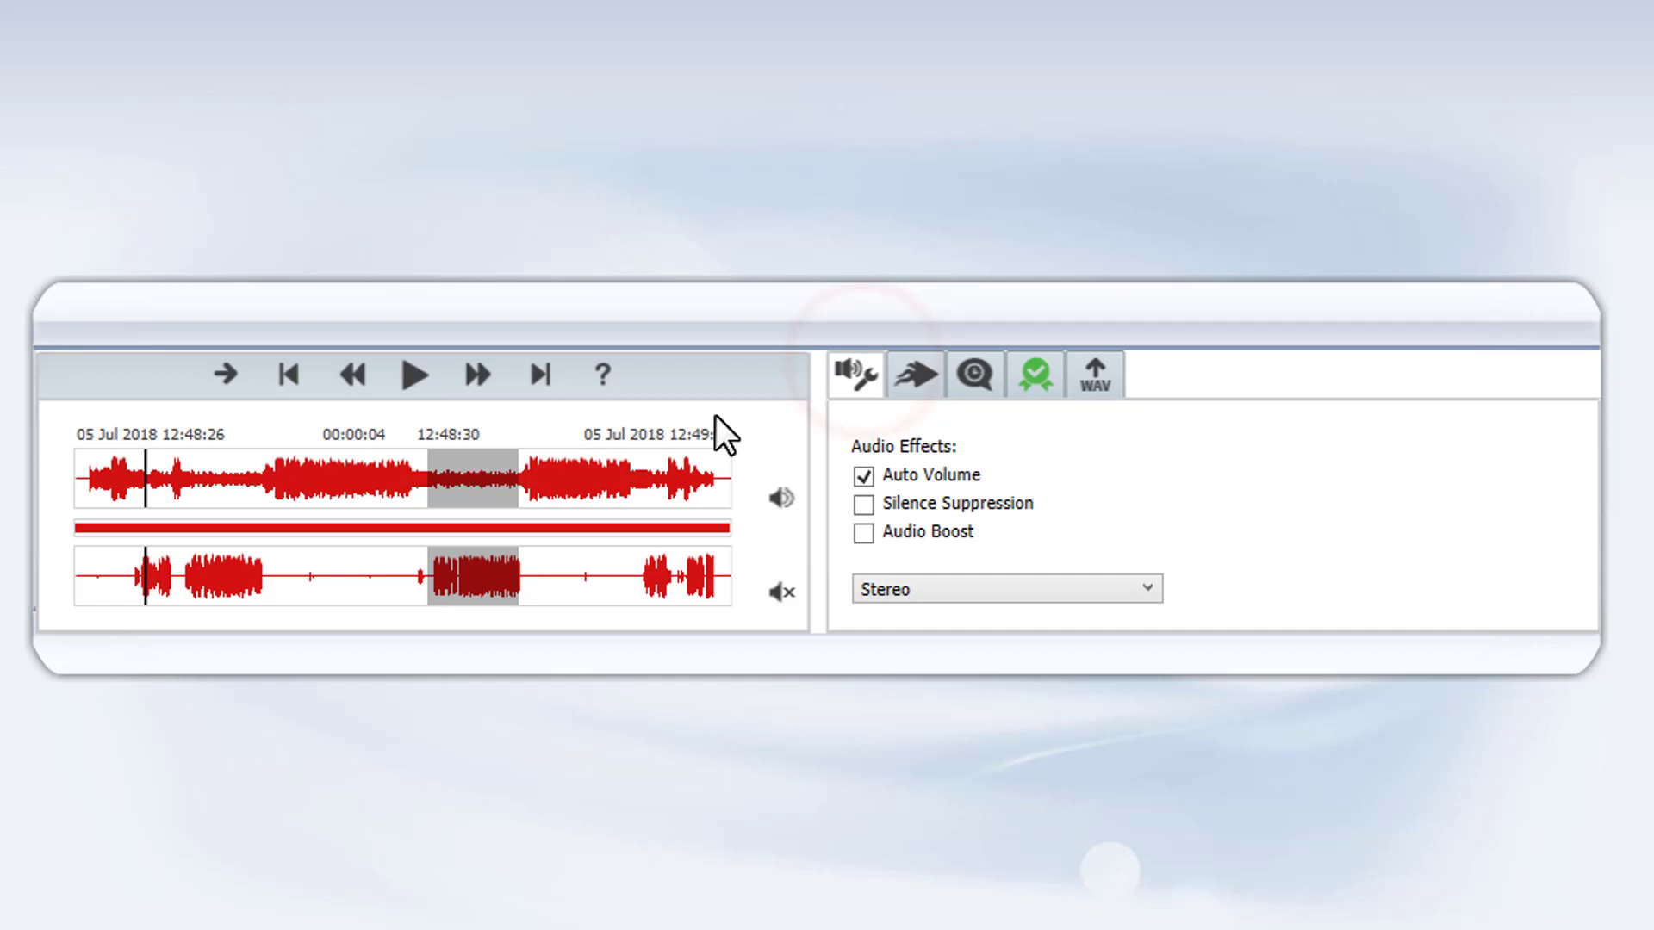
pyautogui.moveTo(276, 448)
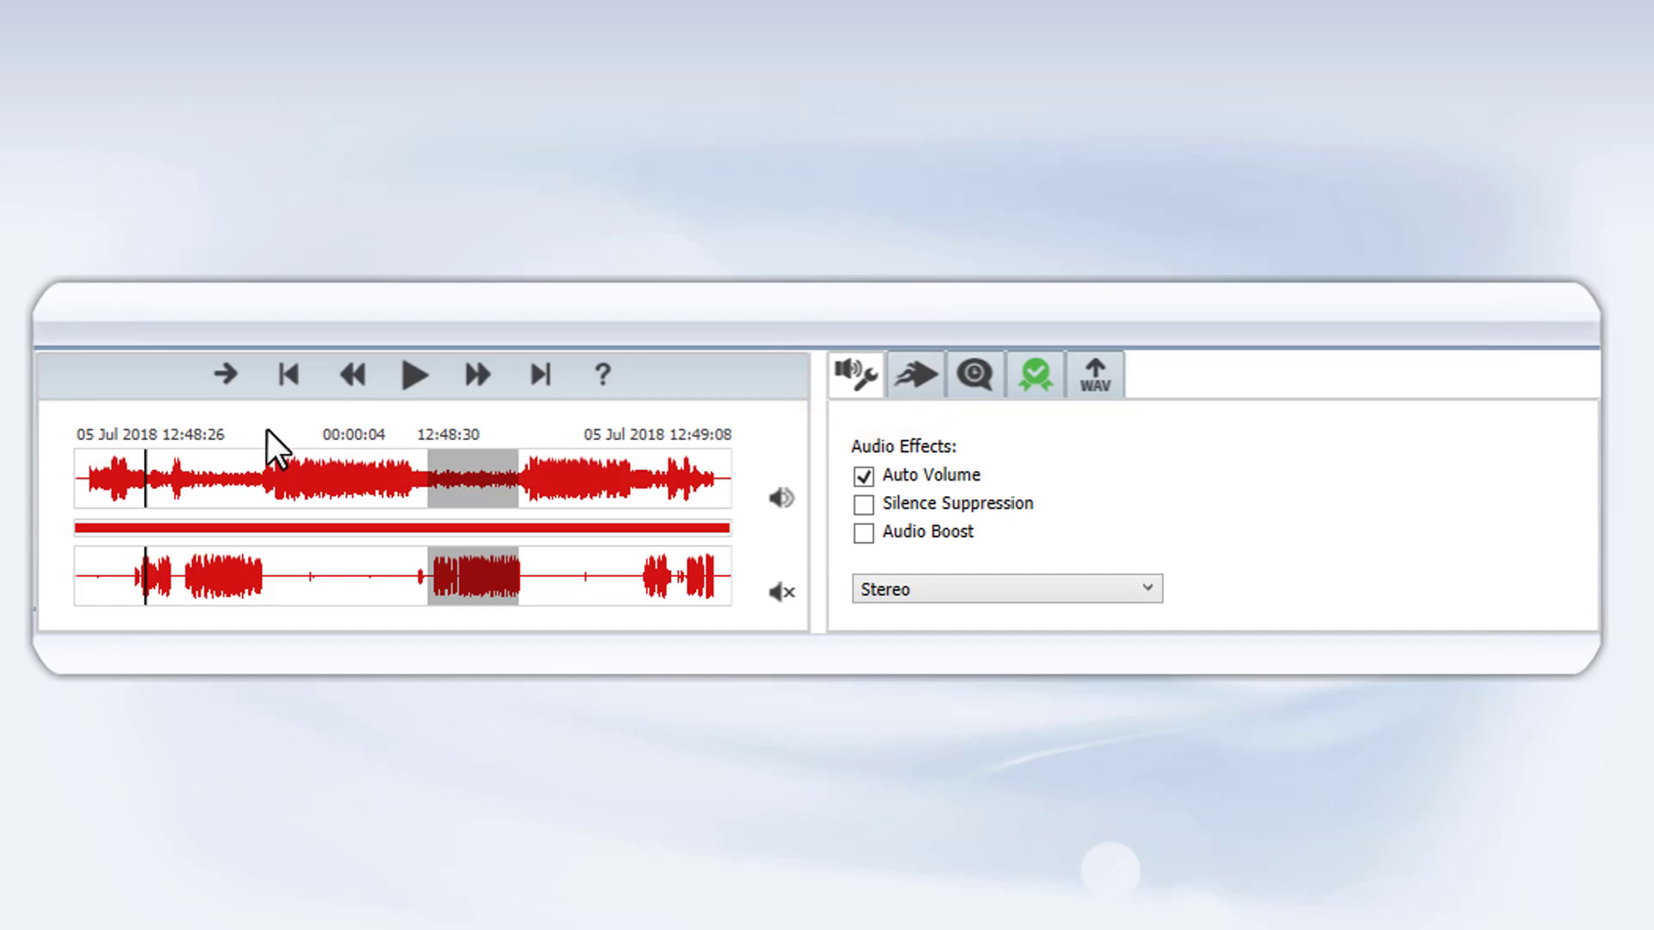
pyautogui.click(779, 497)
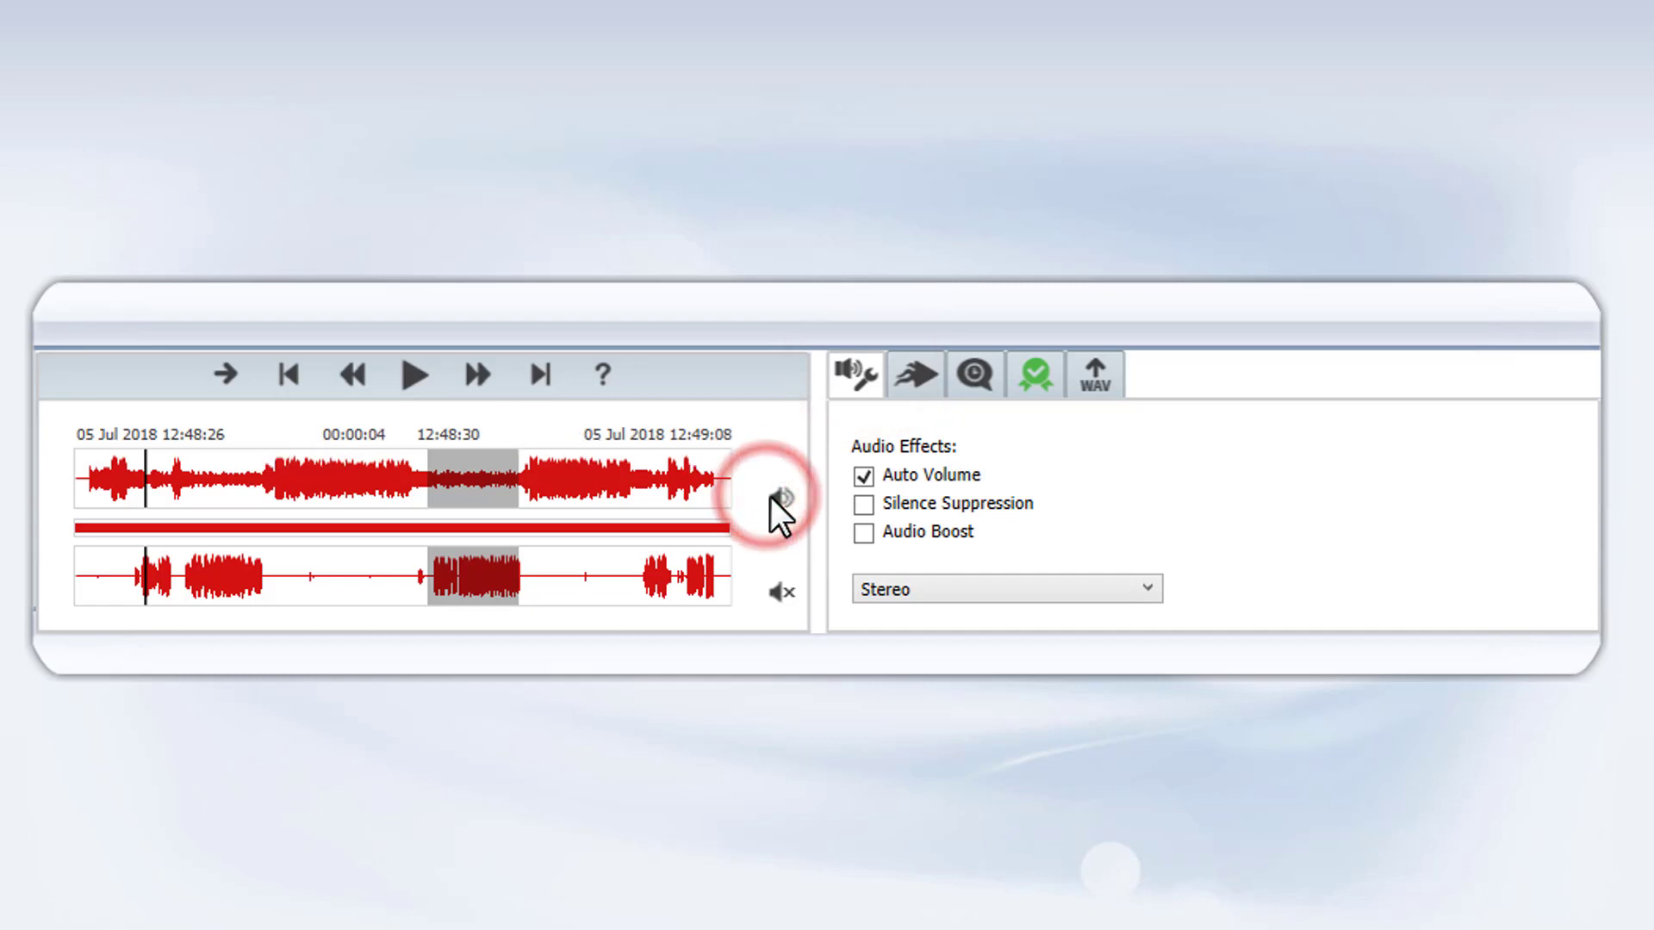
pyautogui.click(862, 527)
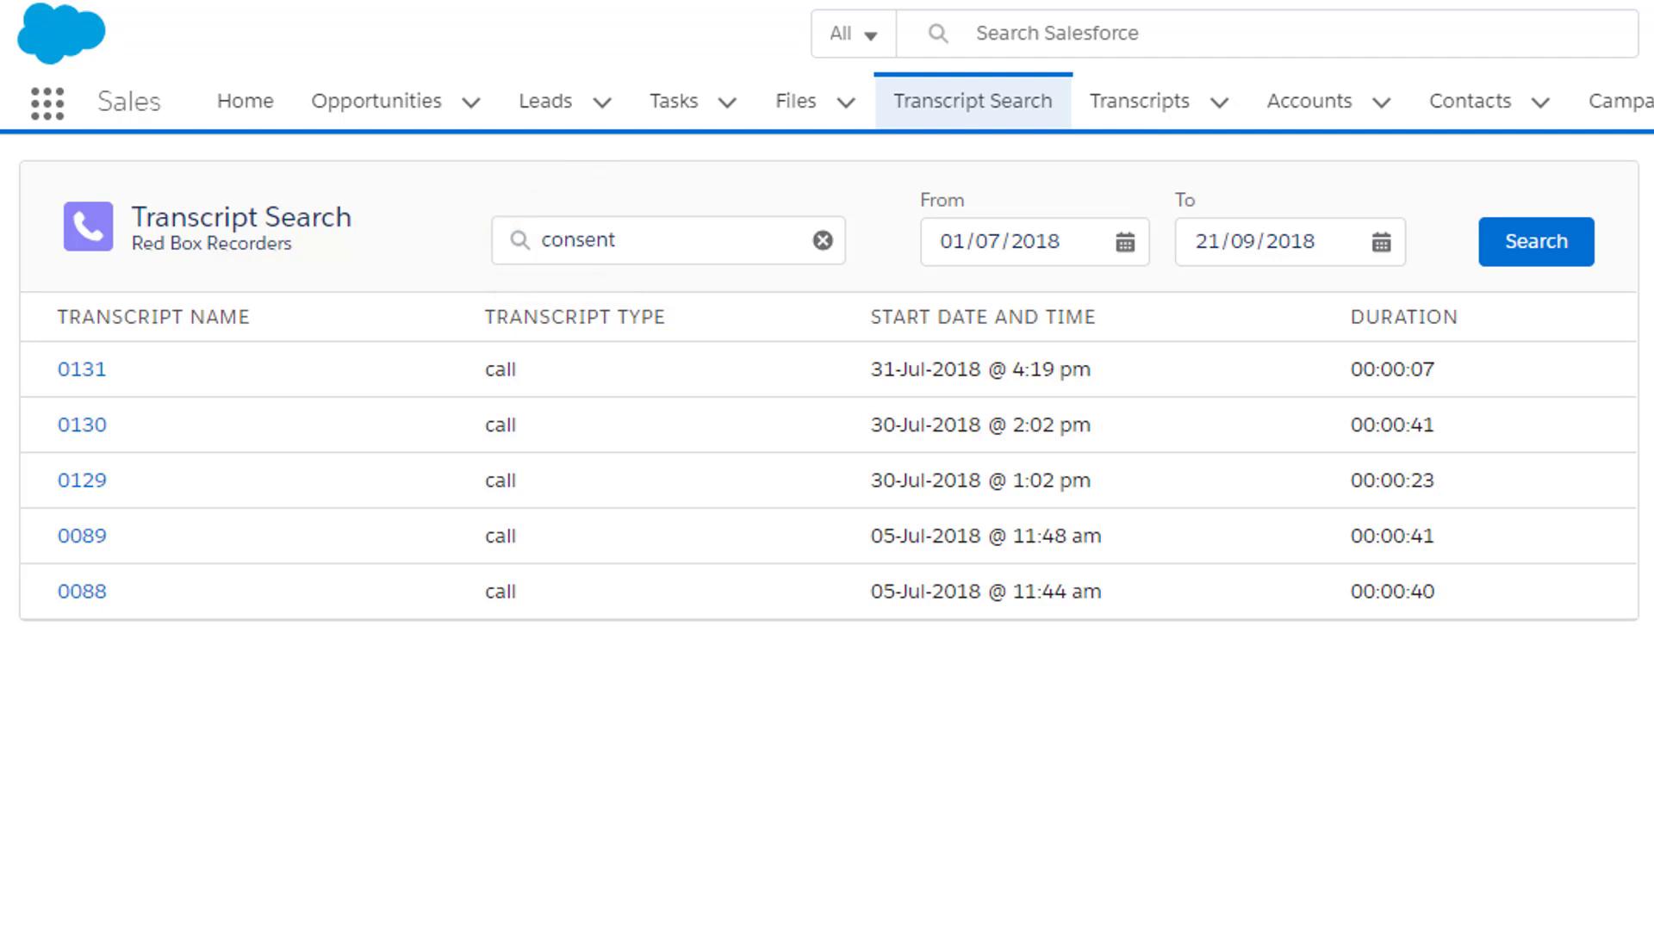
# Step: Select a call from the consent search results dated 01/07/2018 to 21/09/2018
pyautogui.click(81, 424)
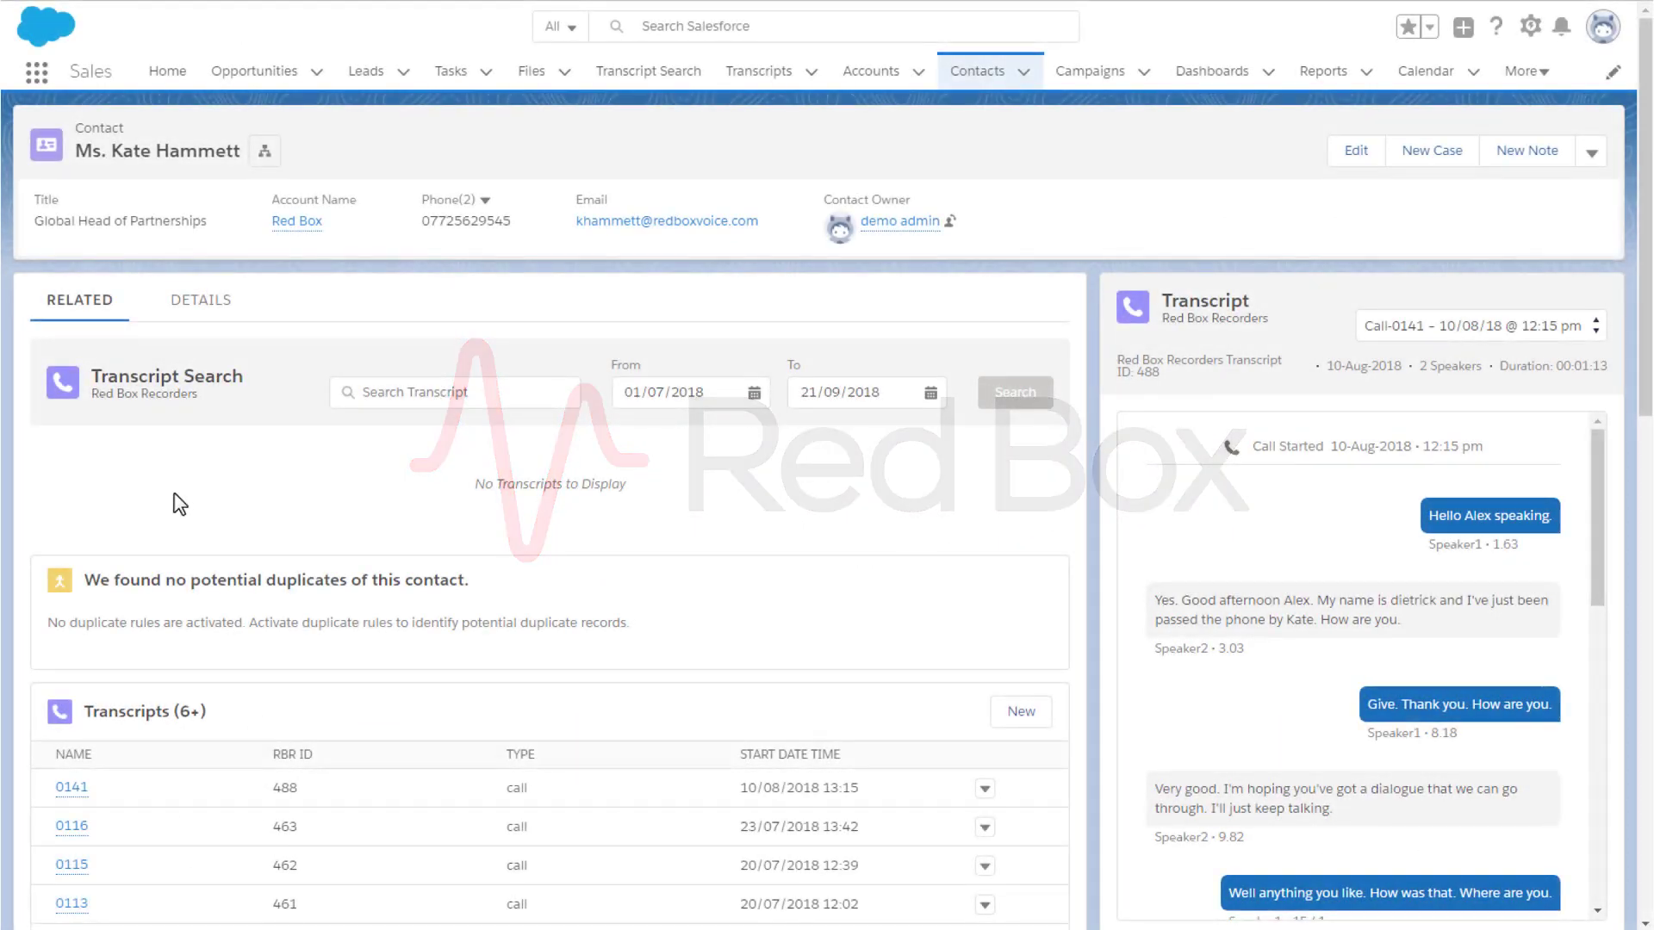
# Step: Search the contact's transcripts for 'demo' and pick a resulting call such as 0115
pyautogui.write('demo')
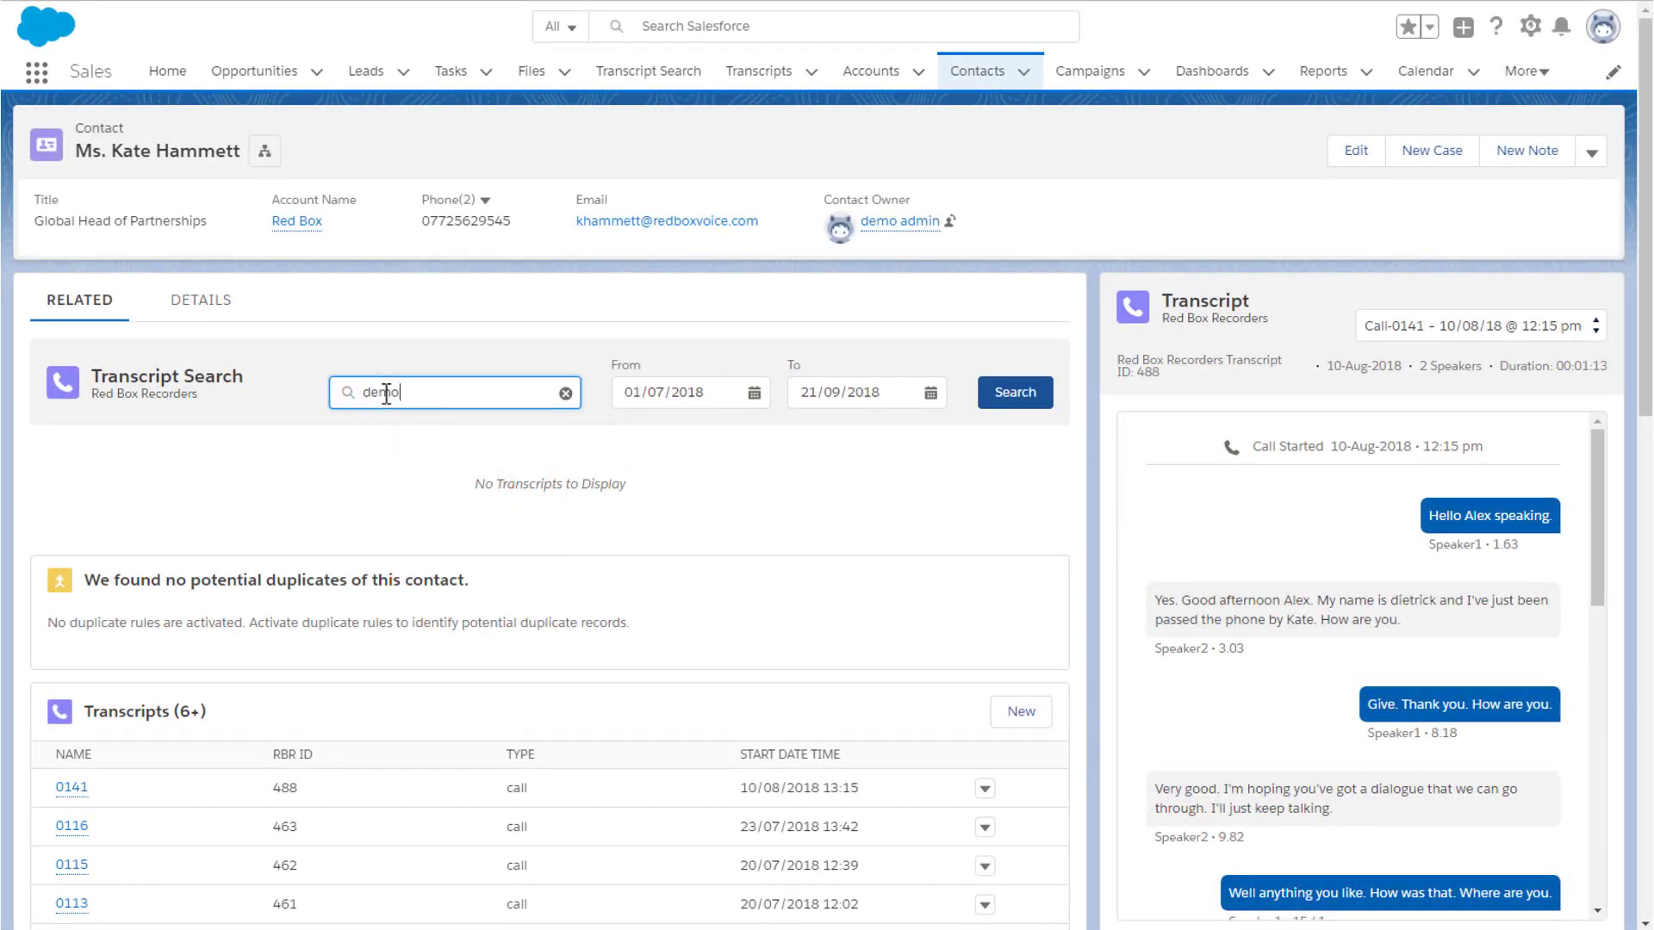
pyautogui.click(1013, 393)
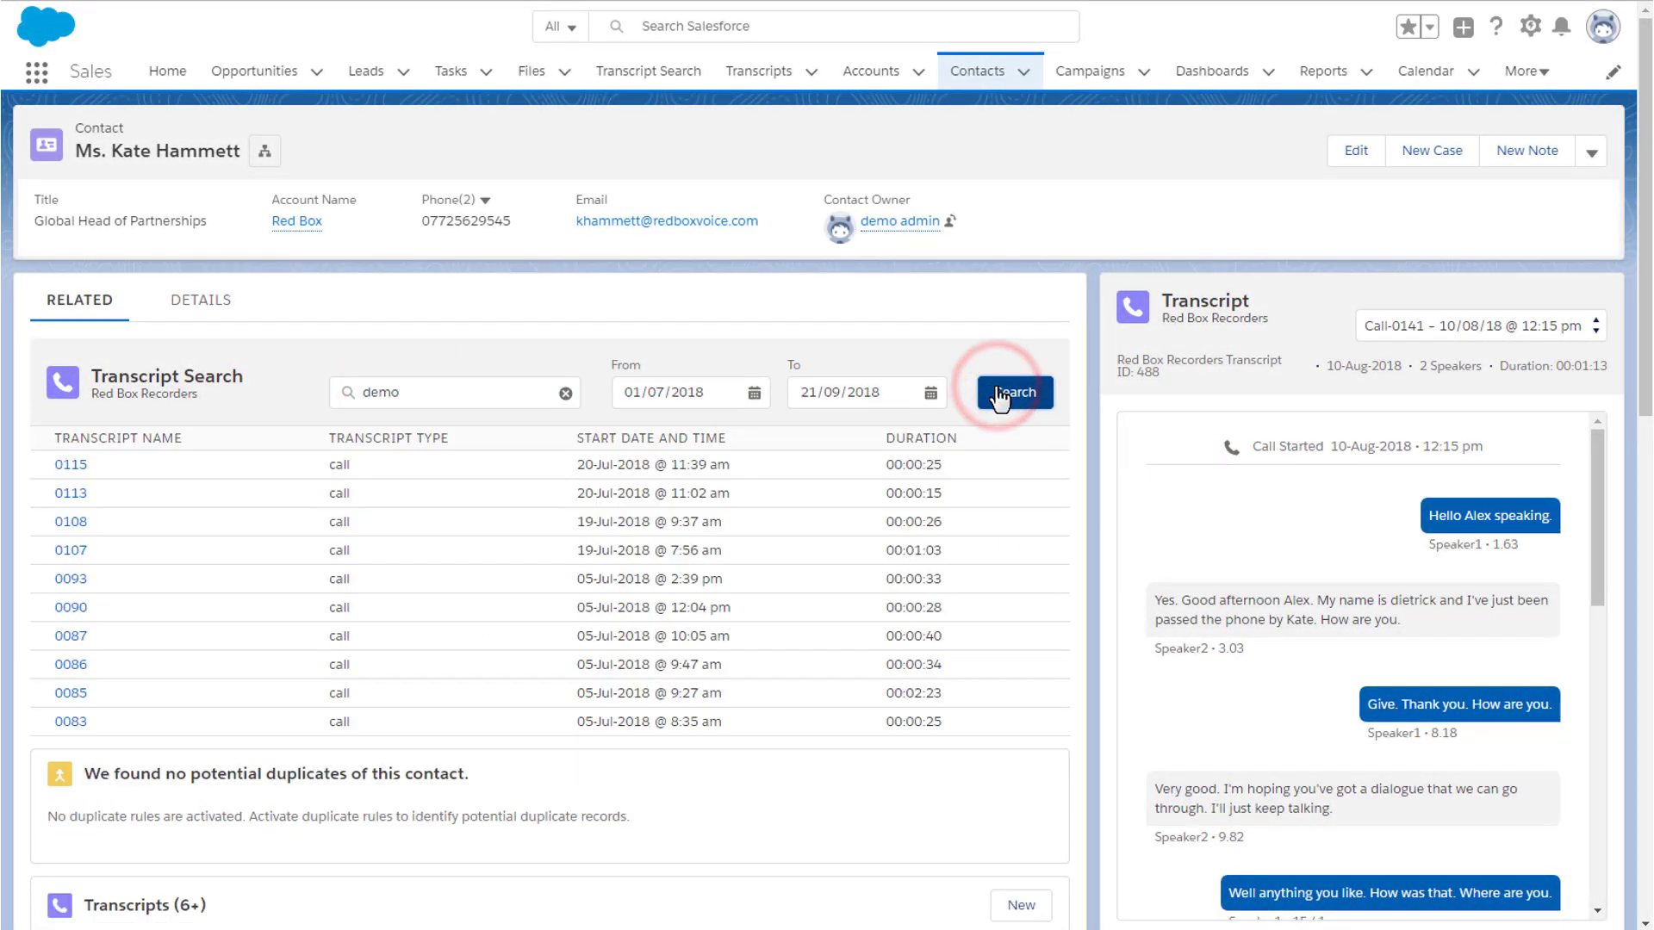
pyautogui.click(71, 493)
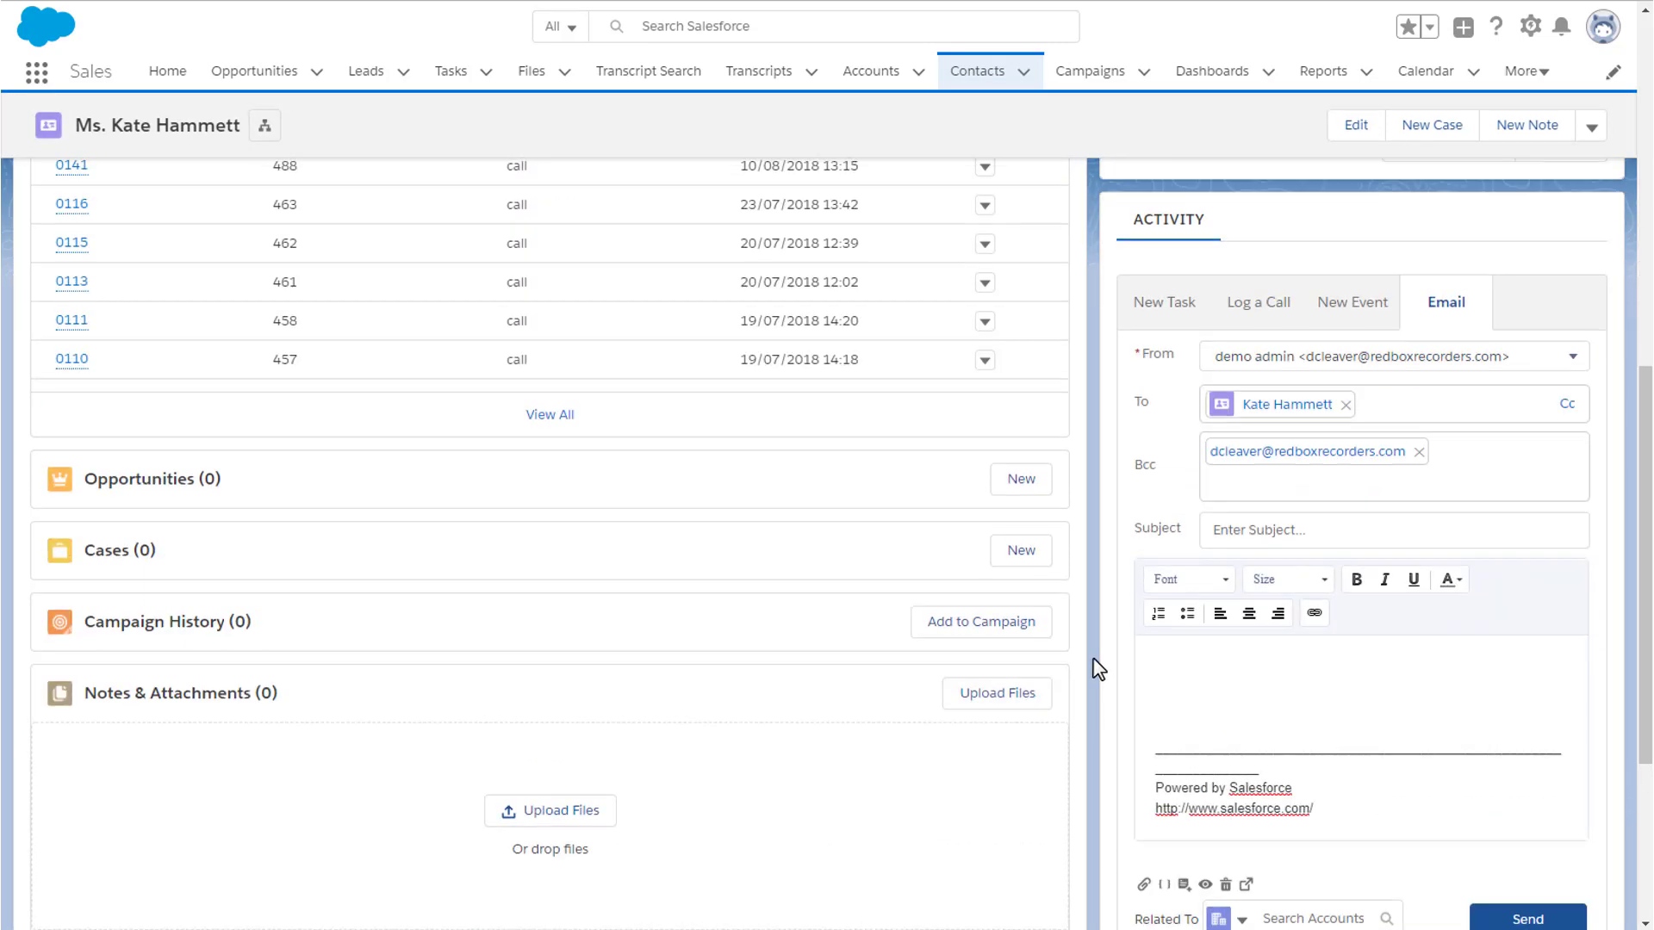
# Step: Give the email the subject 'signal to do the demo for the board' and move on
pyautogui.click(1392, 529)
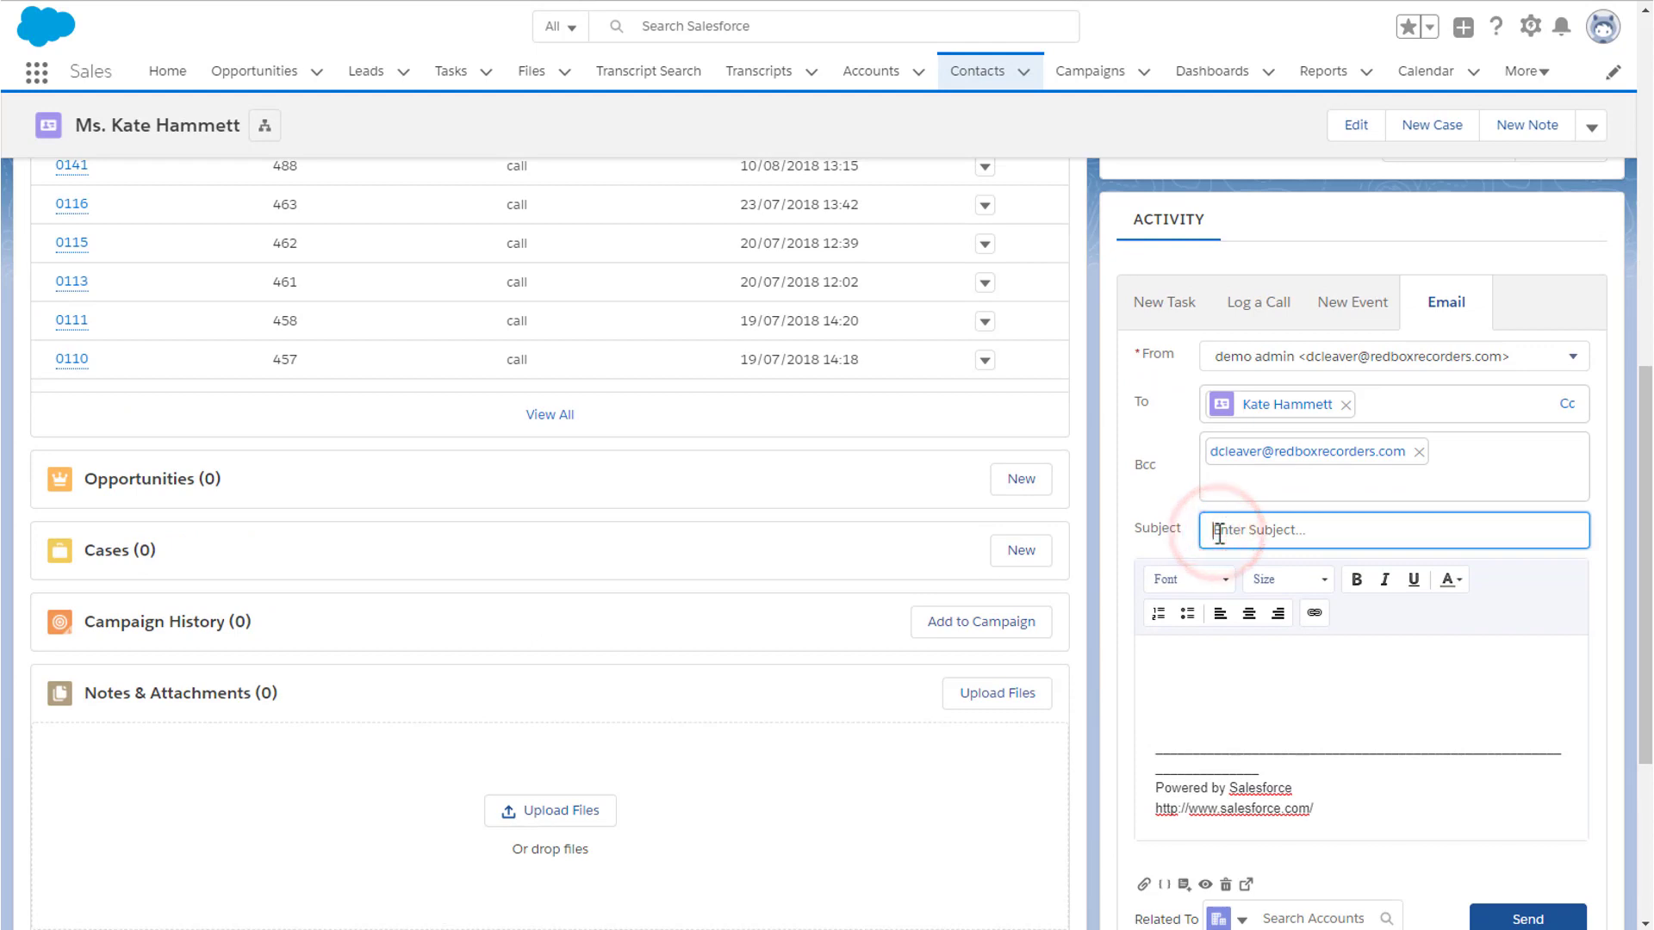
pyautogui.write('signal to do the demo for the board')
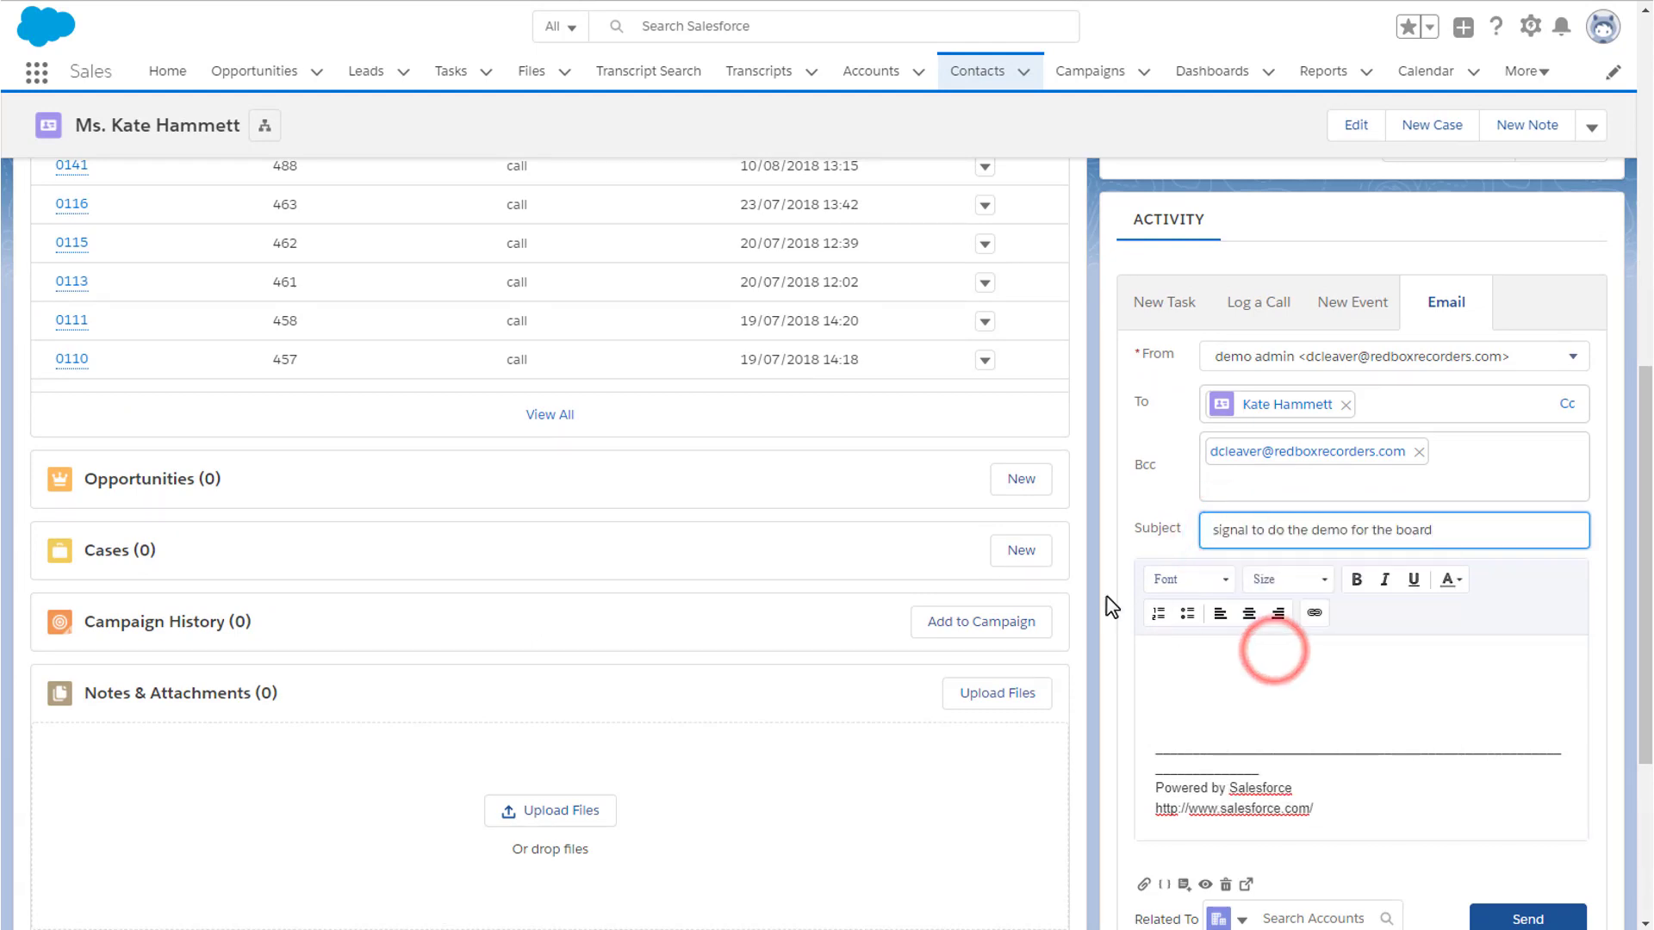
pyautogui.click(649, 71)
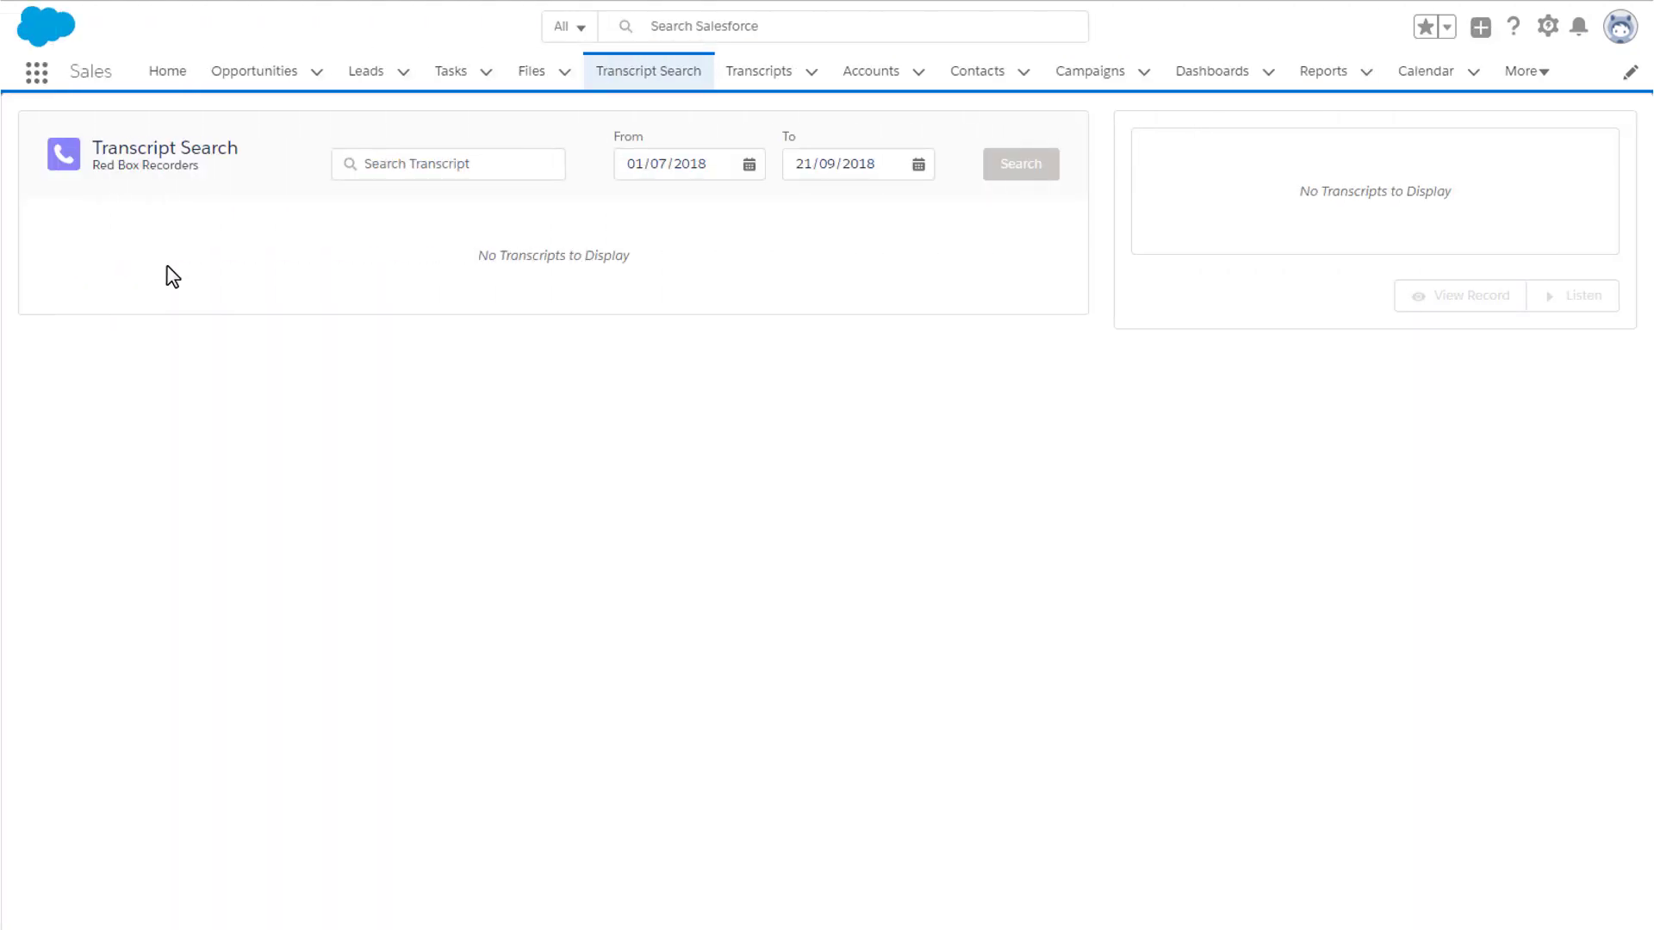
# Step: Search transcripts for 'demo' and scroll through the 12 September 2018 call conversation
pyautogui.click(448, 164)
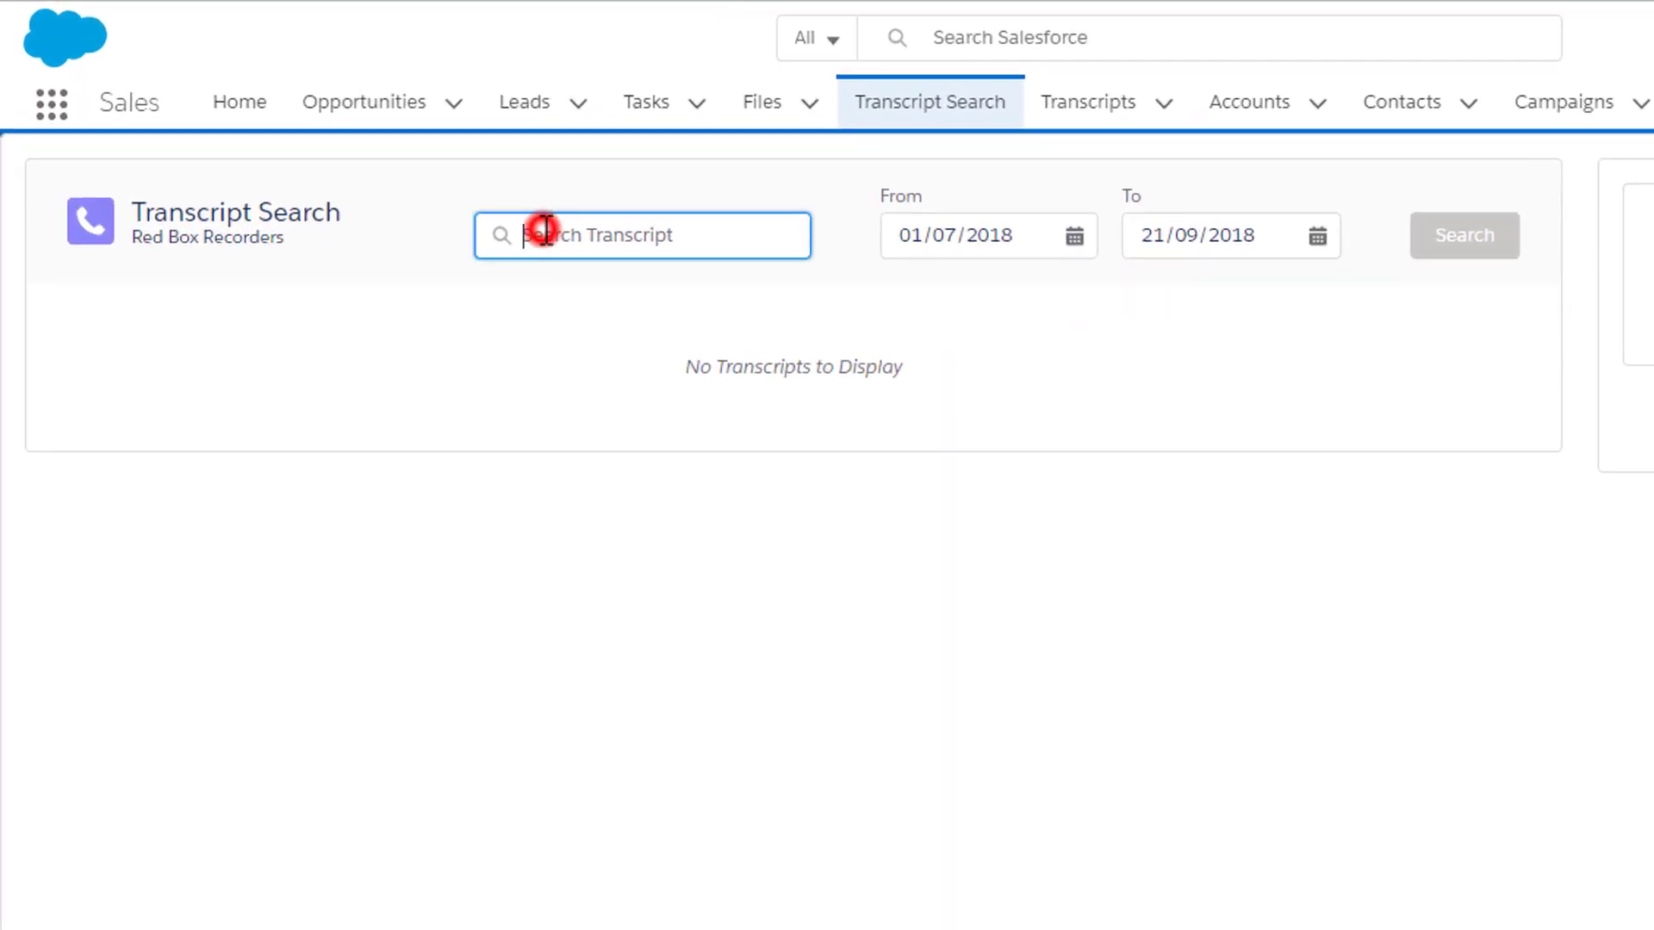
pyautogui.write('demo')
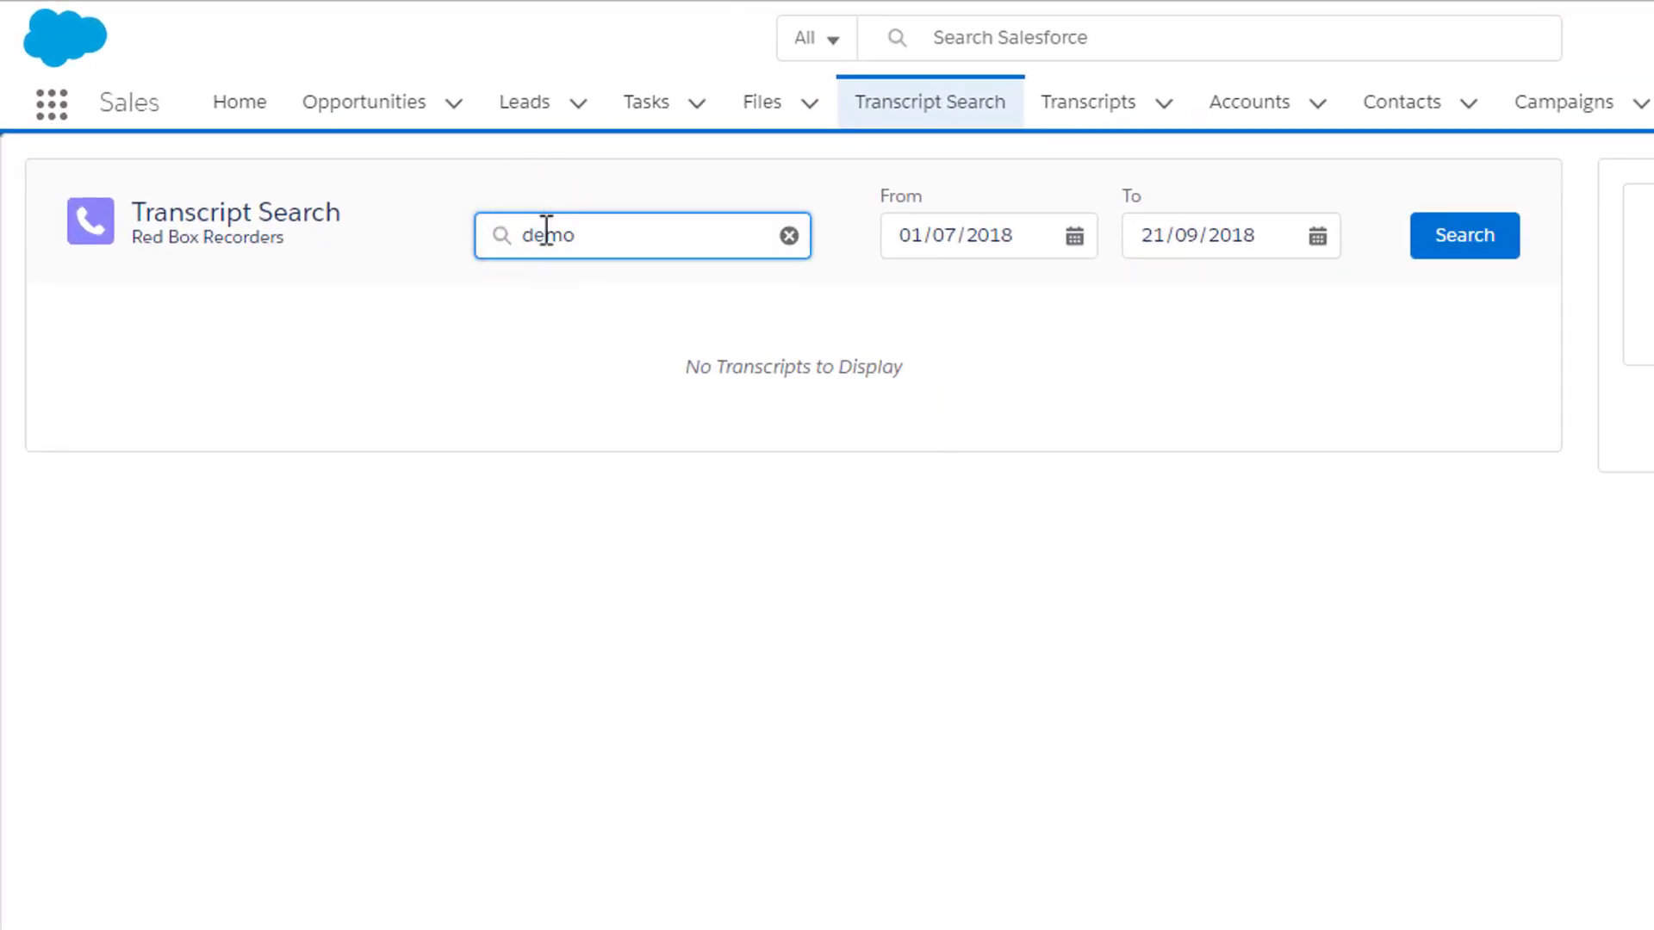
pyautogui.click(1465, 236)
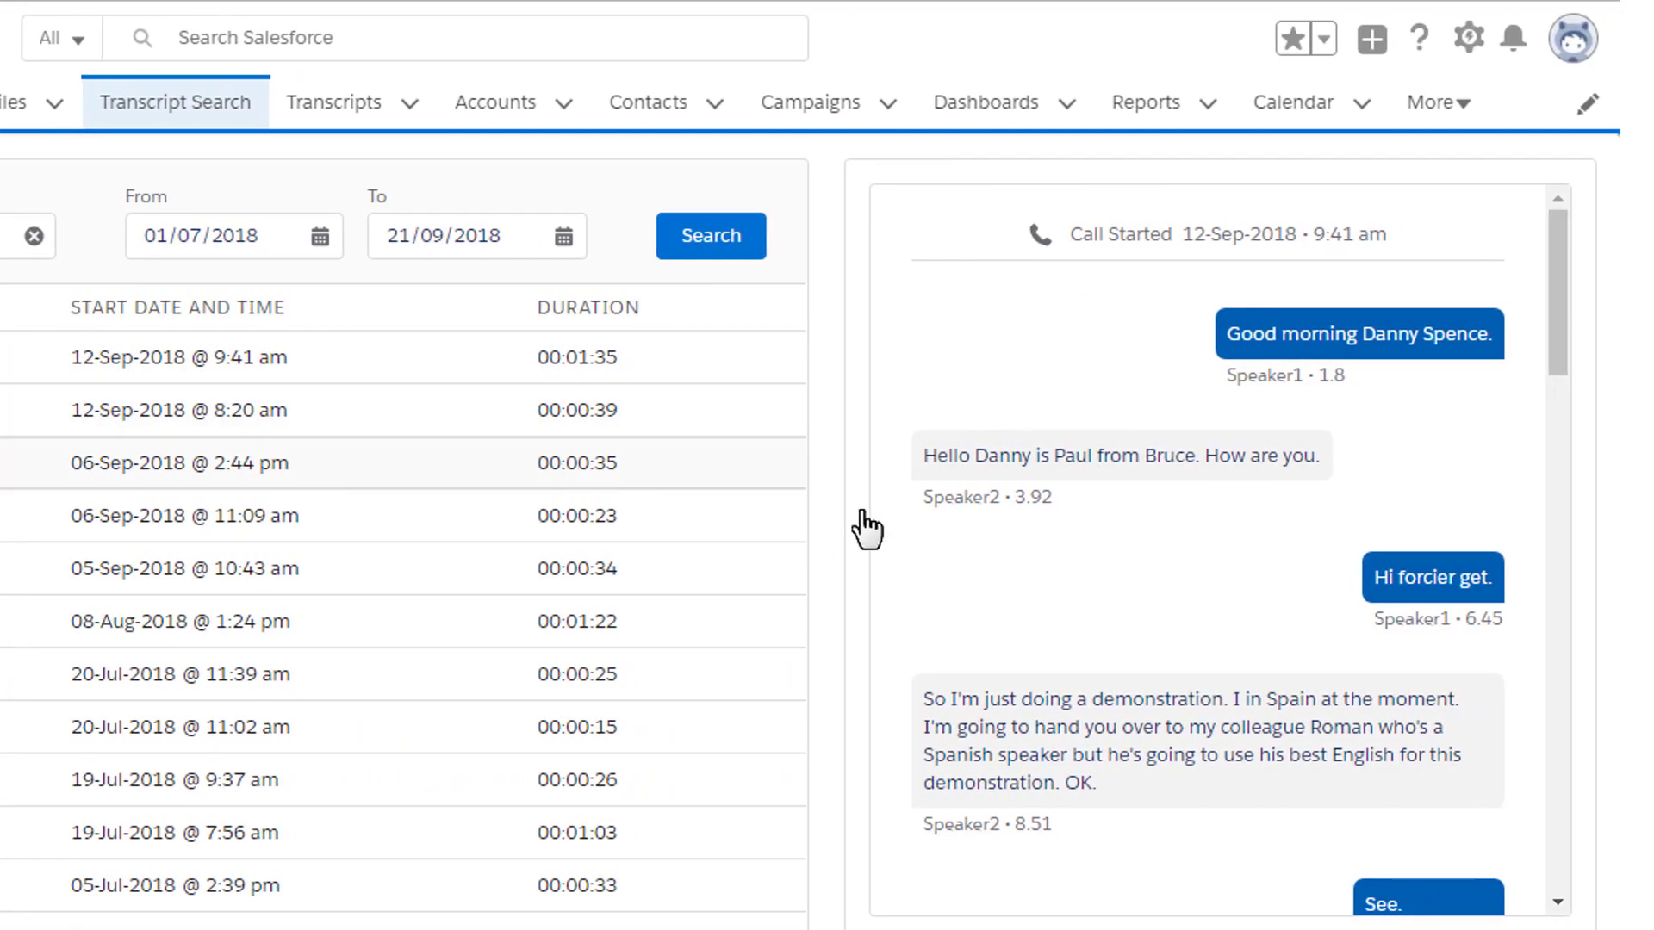
pyautogui.scroll(-3)
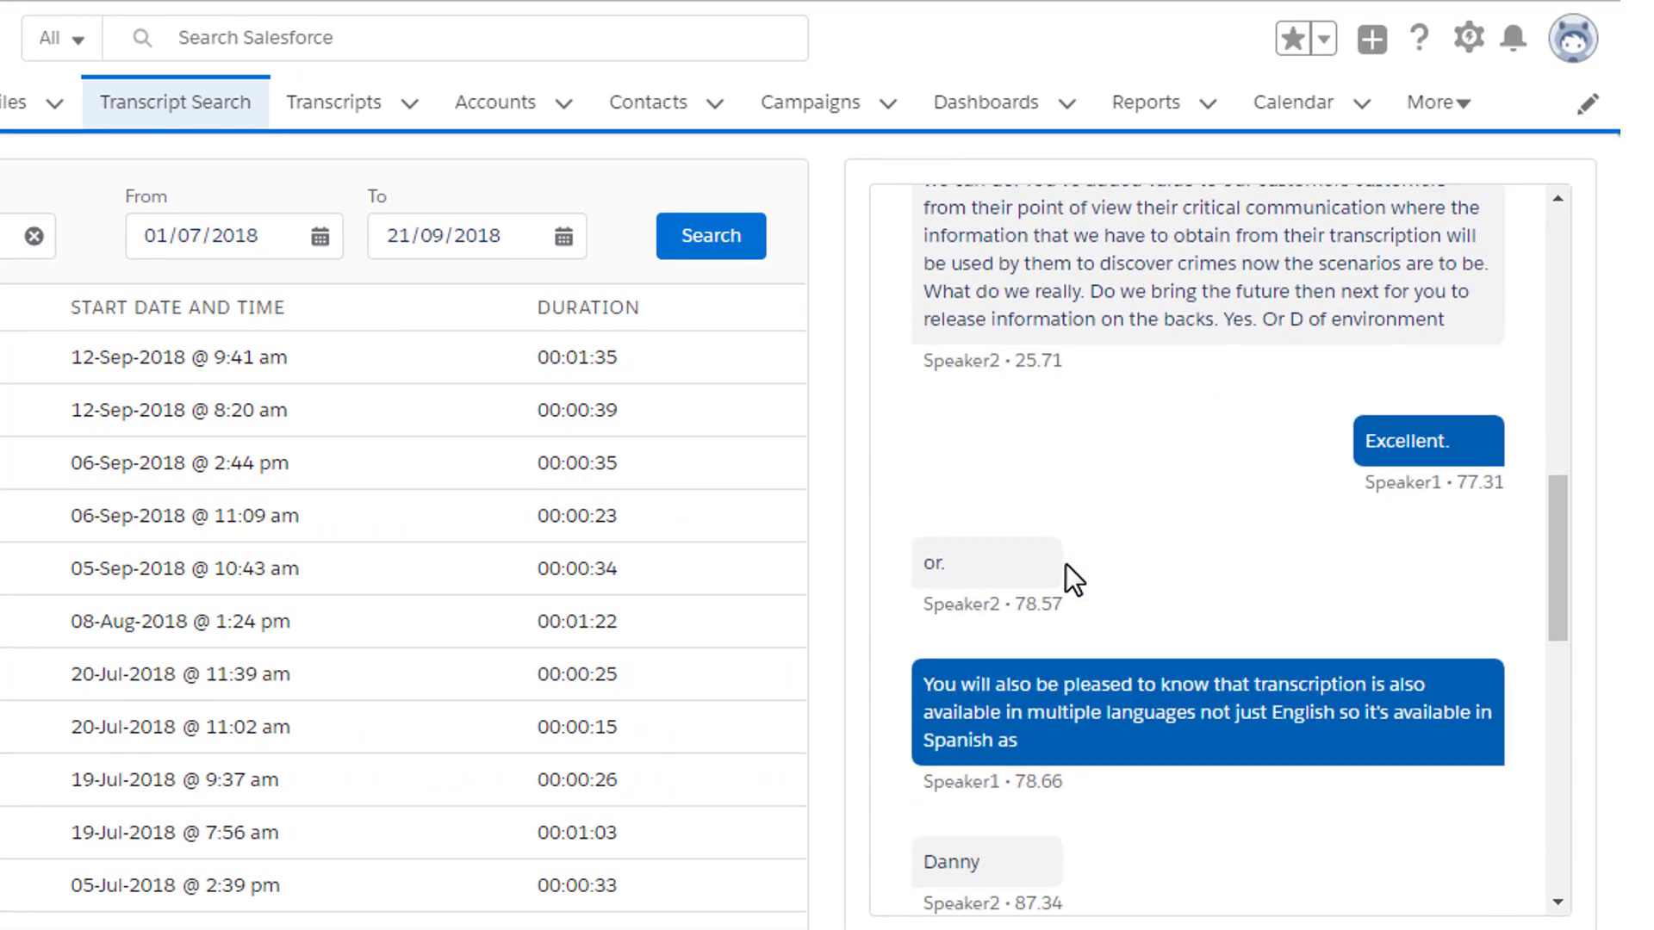
pyautogui.scroll(-3)
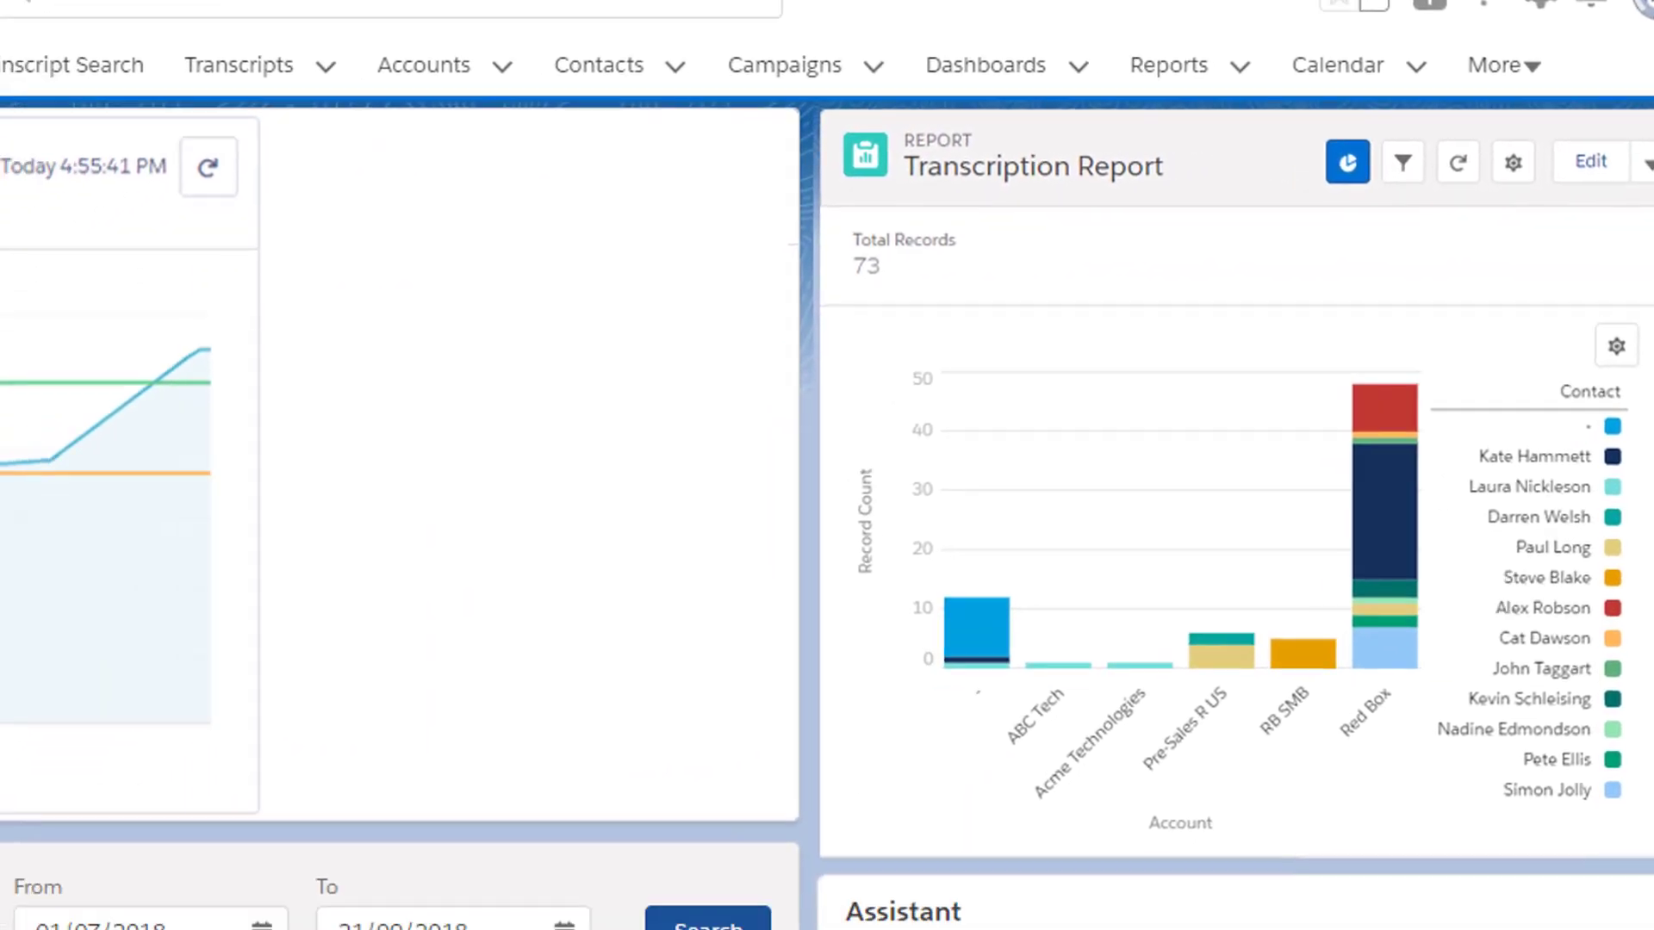
# Step: Scroll the home page past the Transcription Report to the 'voice data' transcript search results
pyautogui.scroll(-3)
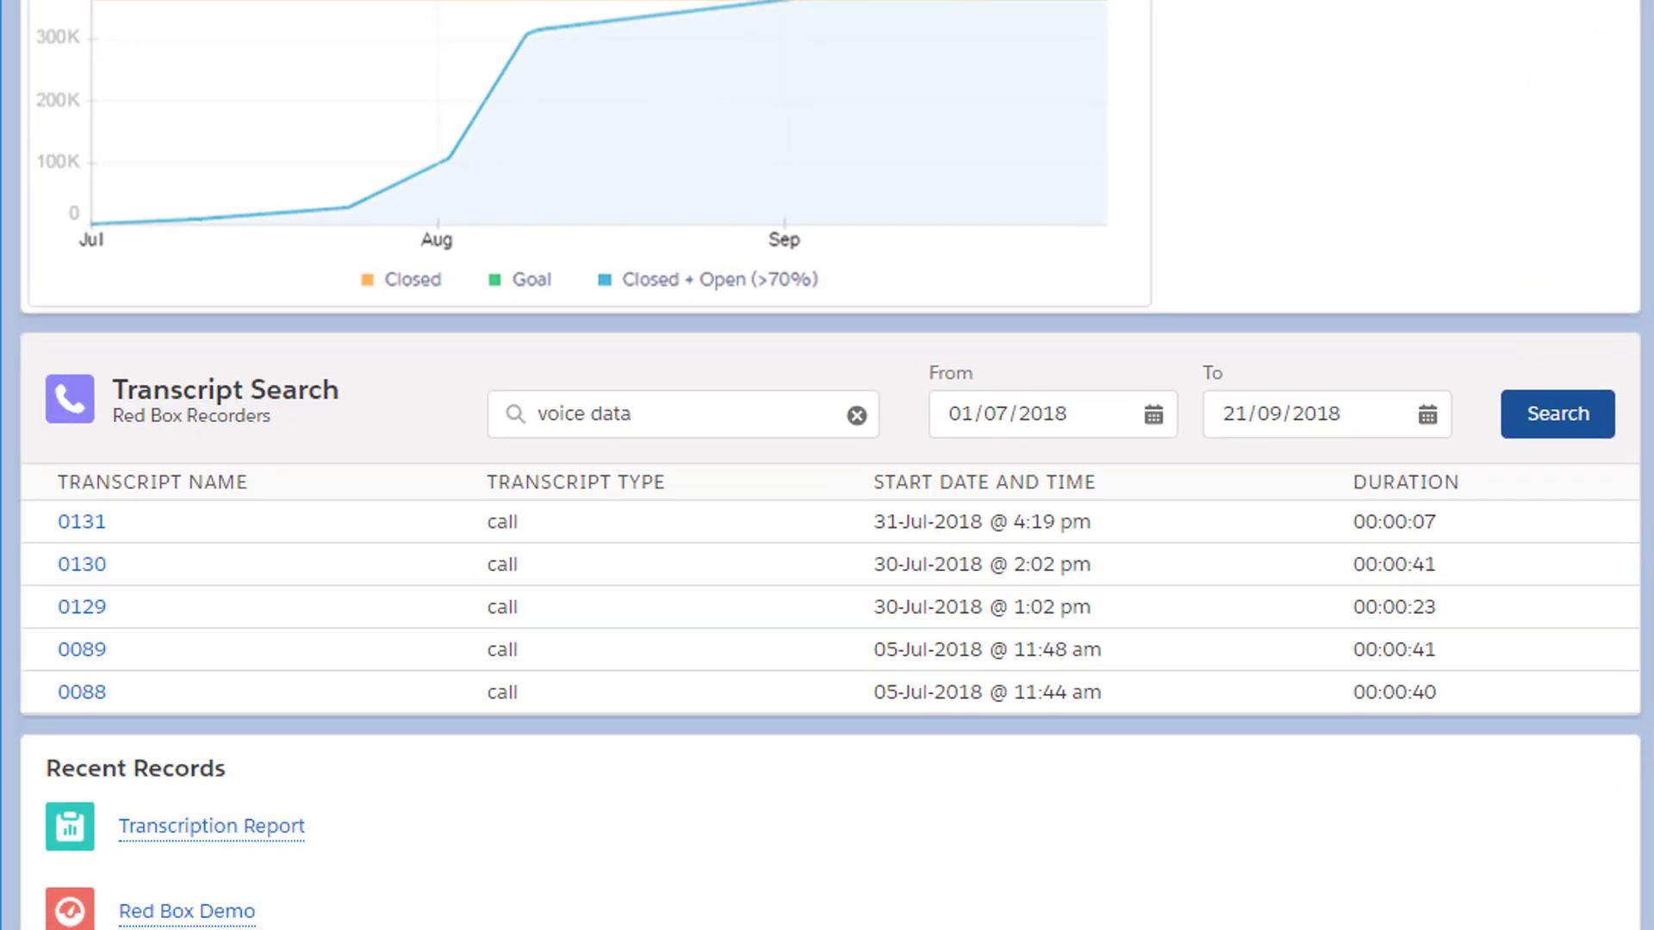